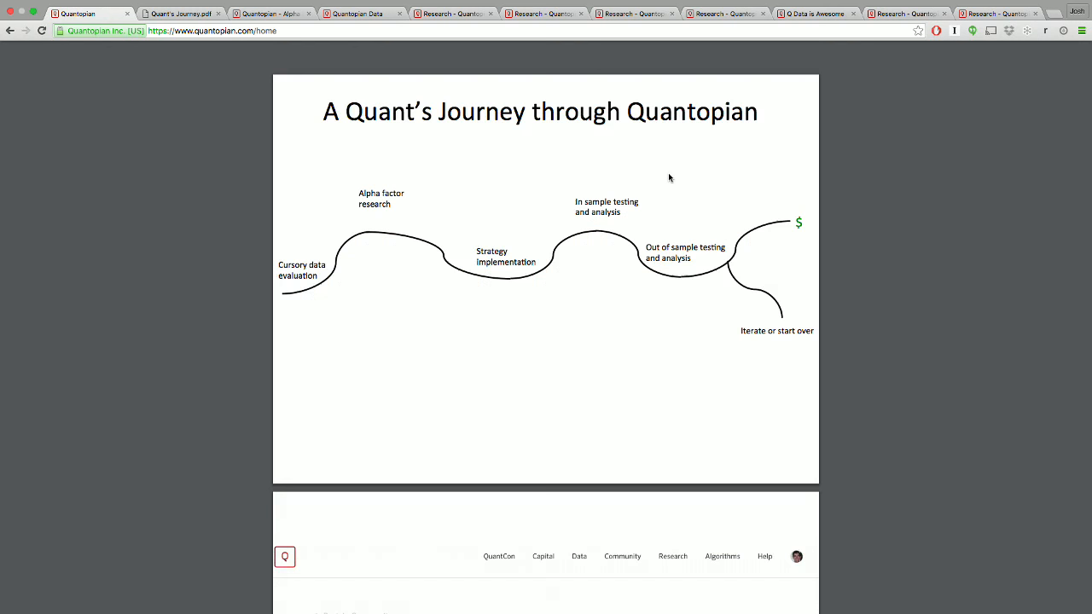
Show the Quant's Journey slide, then the Alpha Factor StockTwits Trader Mood community post.
left_click(179, 14)
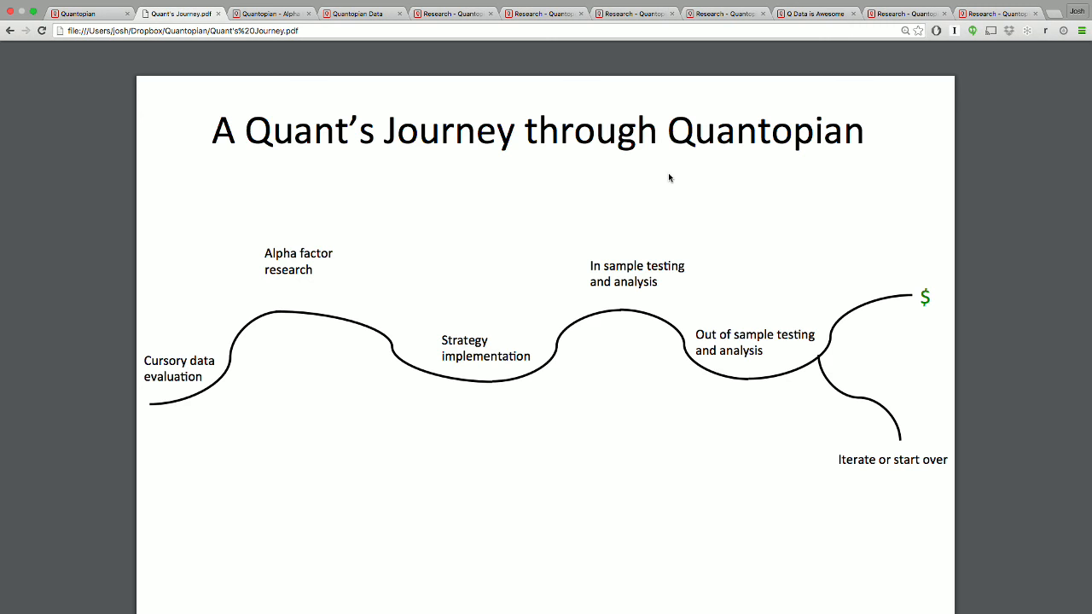
left_click(272, 12)
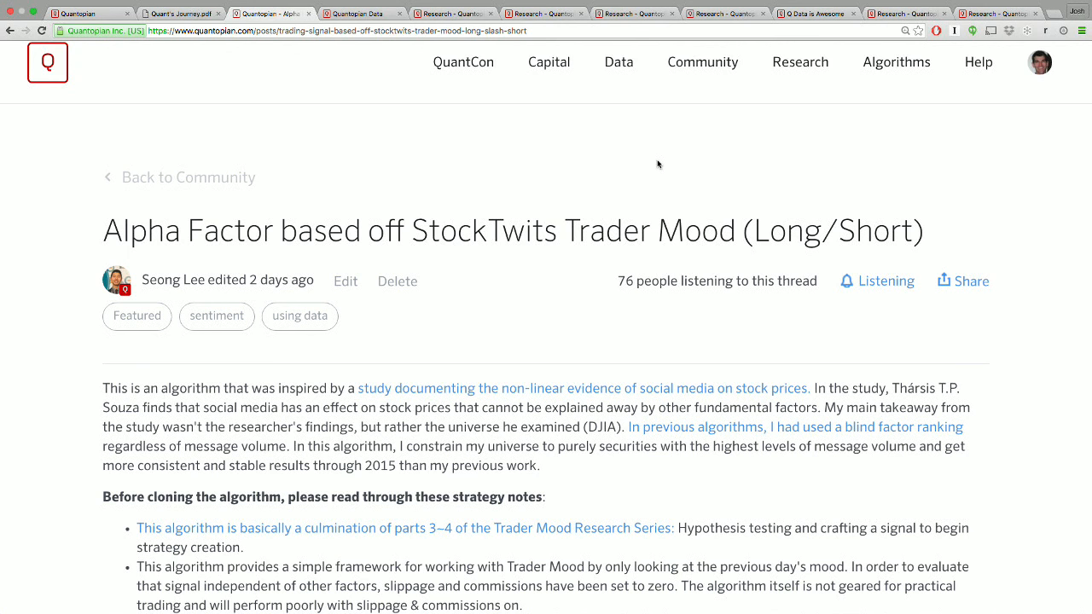
Scroll through the community post toward the Quantopian Data sentiment search results.
scroll("down", 3)
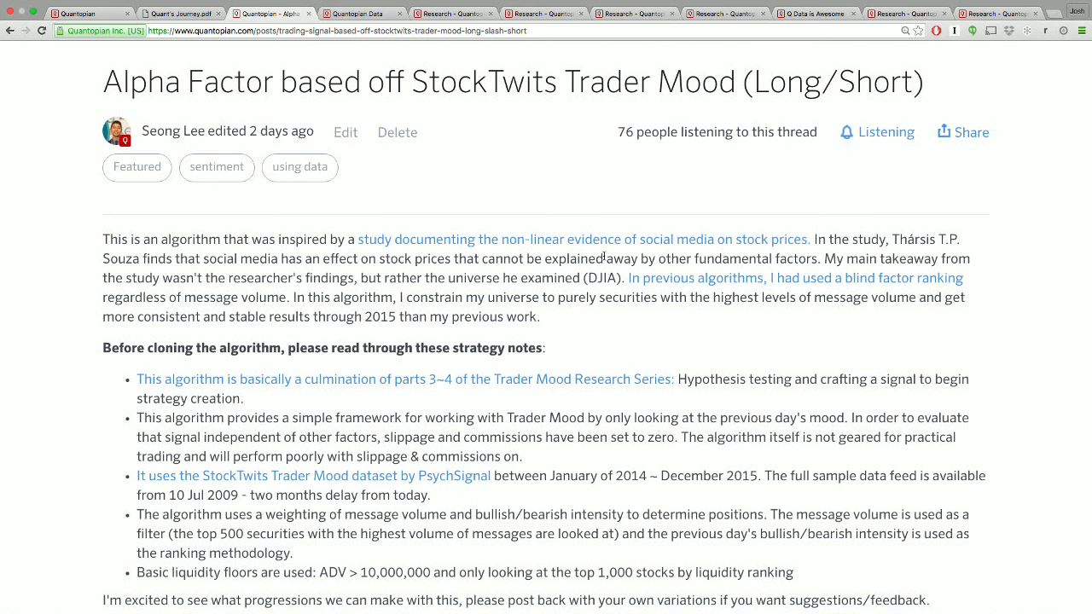
scroll("down", 3)
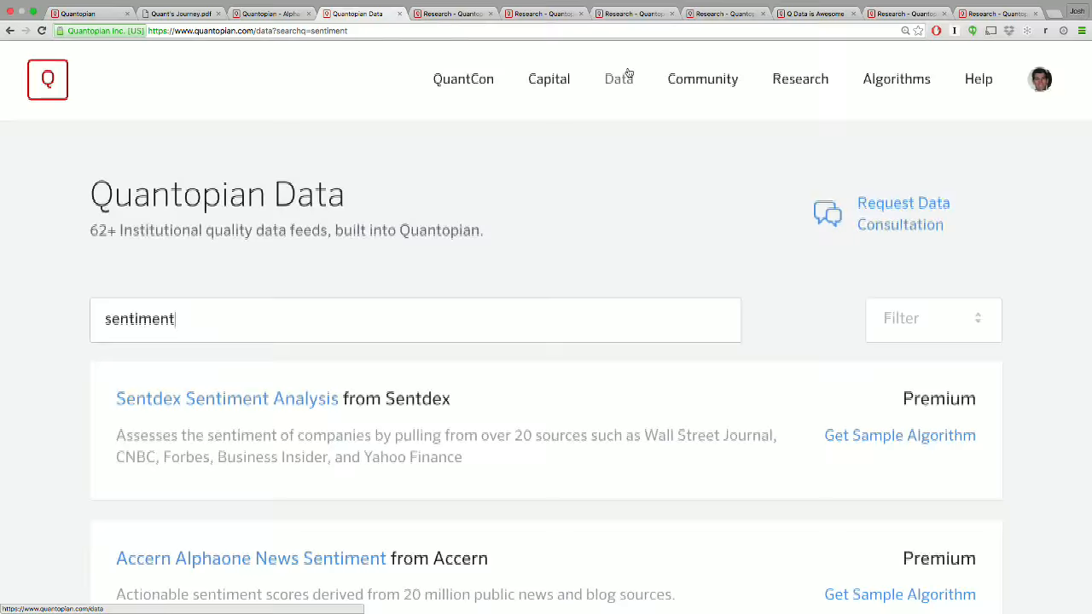
scroll("down", 3)
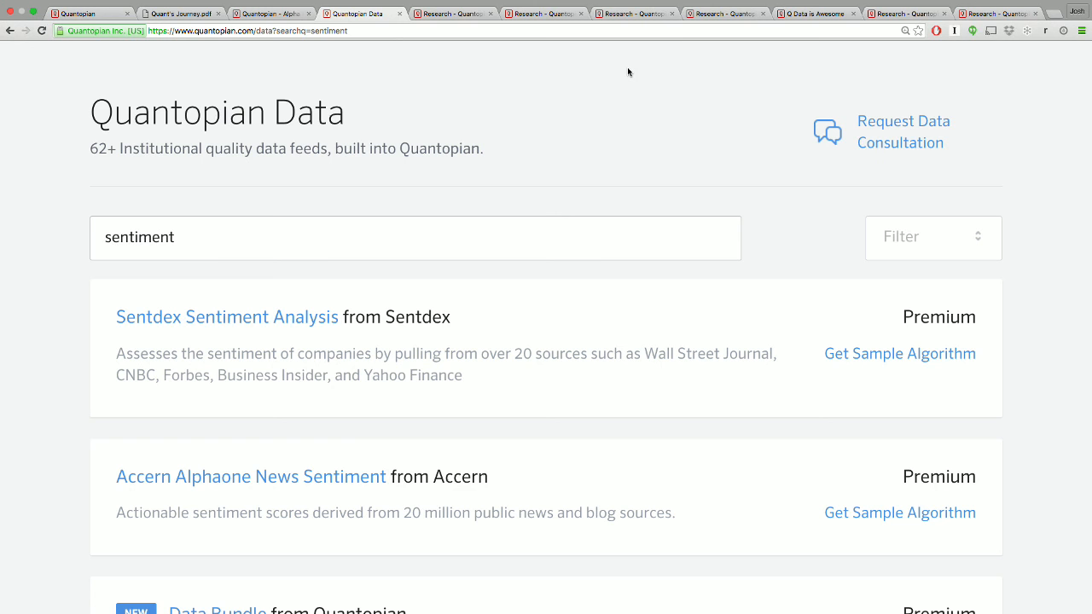
left_click(416, 237)
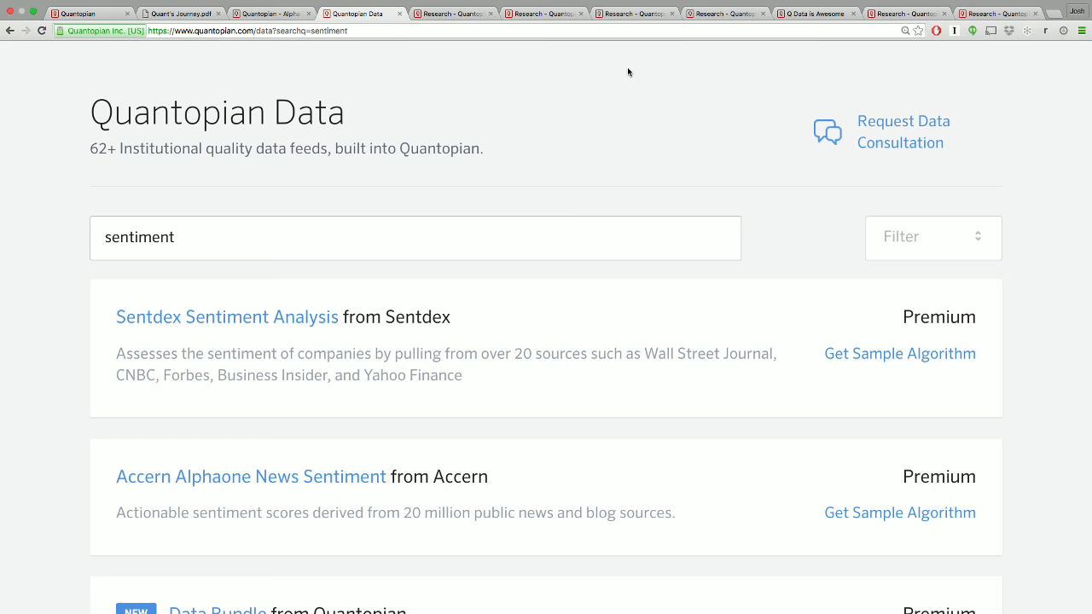
left_click(171, 237)
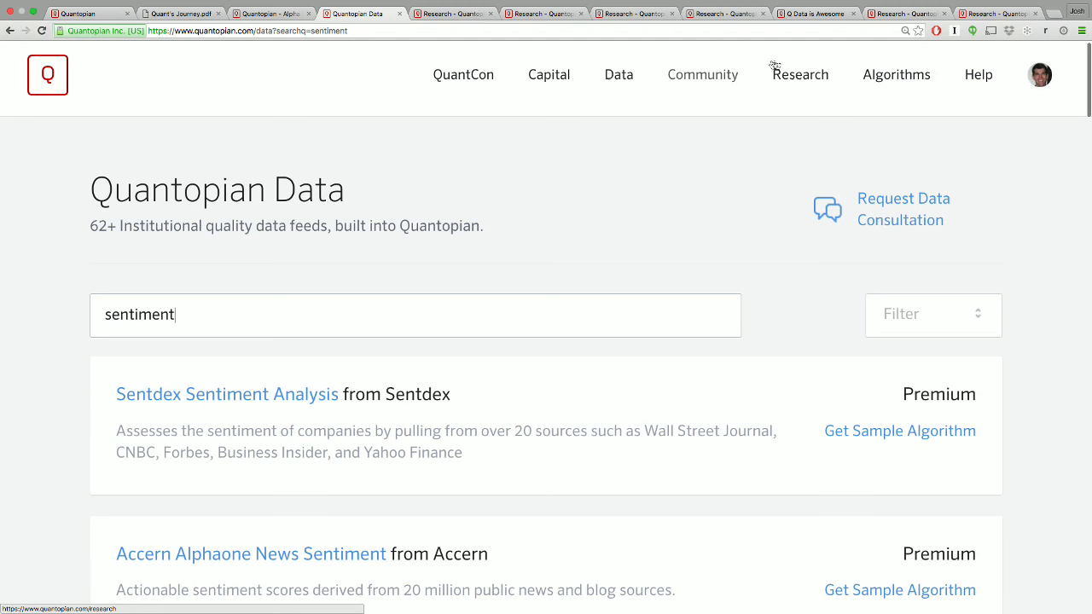
Bring up the research notebook analyzing AAPL sentiment with StockTwits, Sentdex and Accern data.
left_click(452, 14)
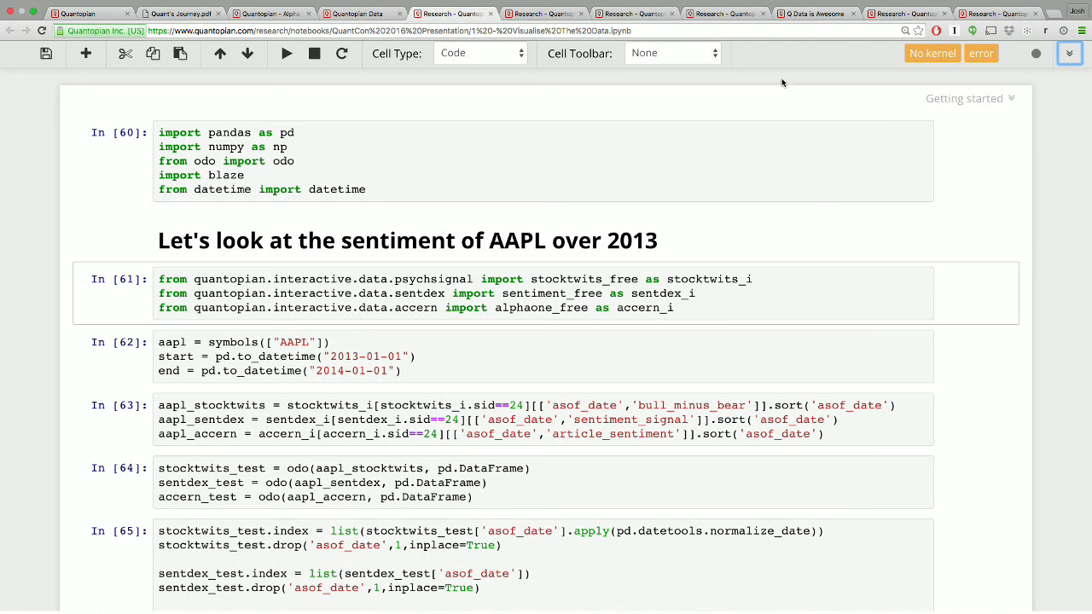
mouse_move(628, 278)
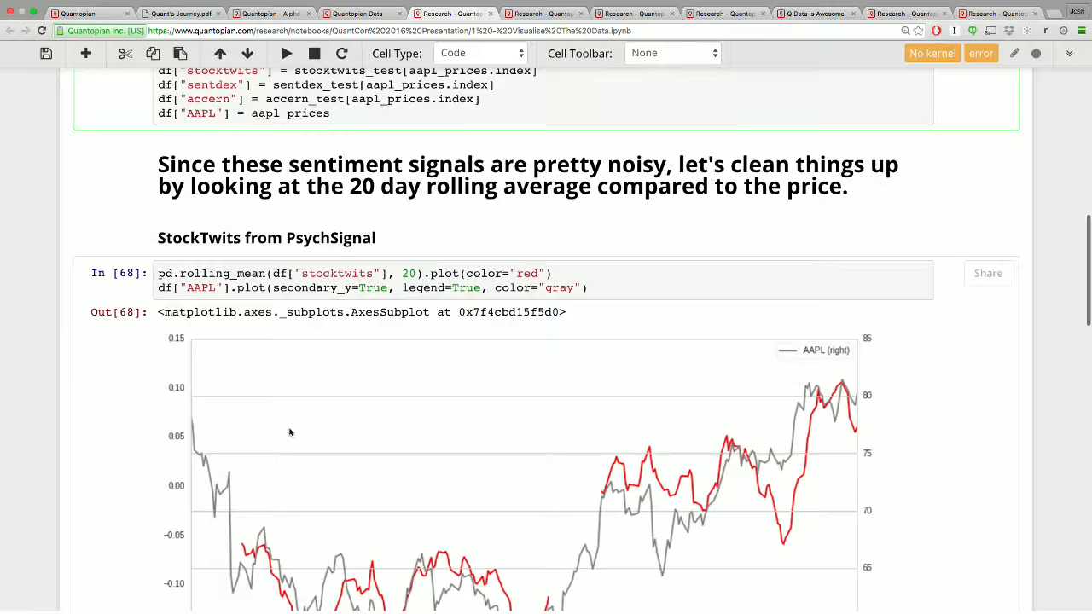
Scroll past the StockTwits plot to the Sentdex 20-day rolling mean versus AAPL price chart.
scroll("down", 3)
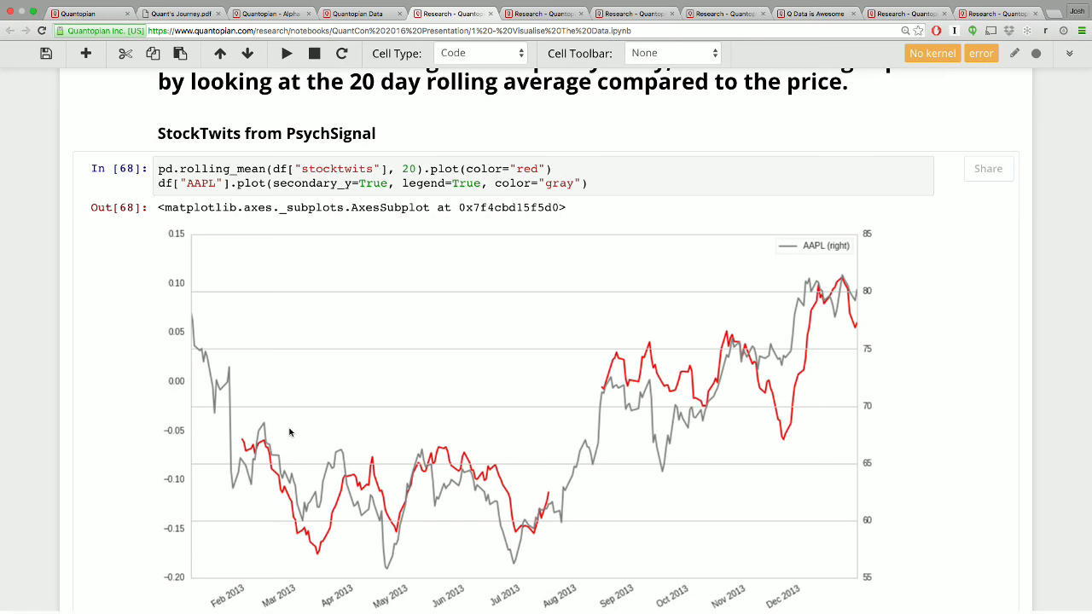
scroll("down", 3)
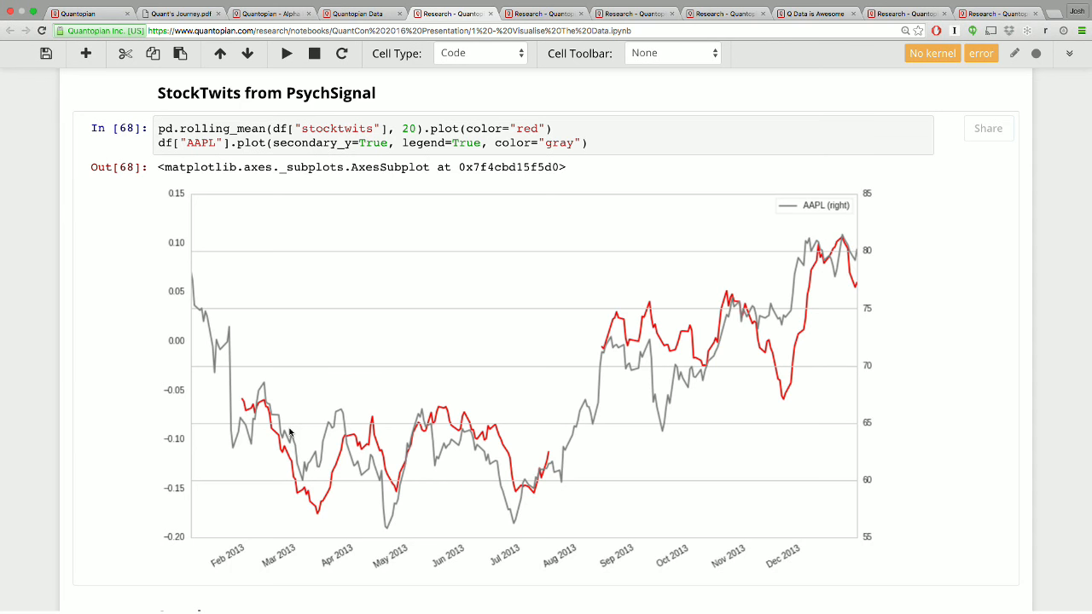
mouse_move(254, 130)
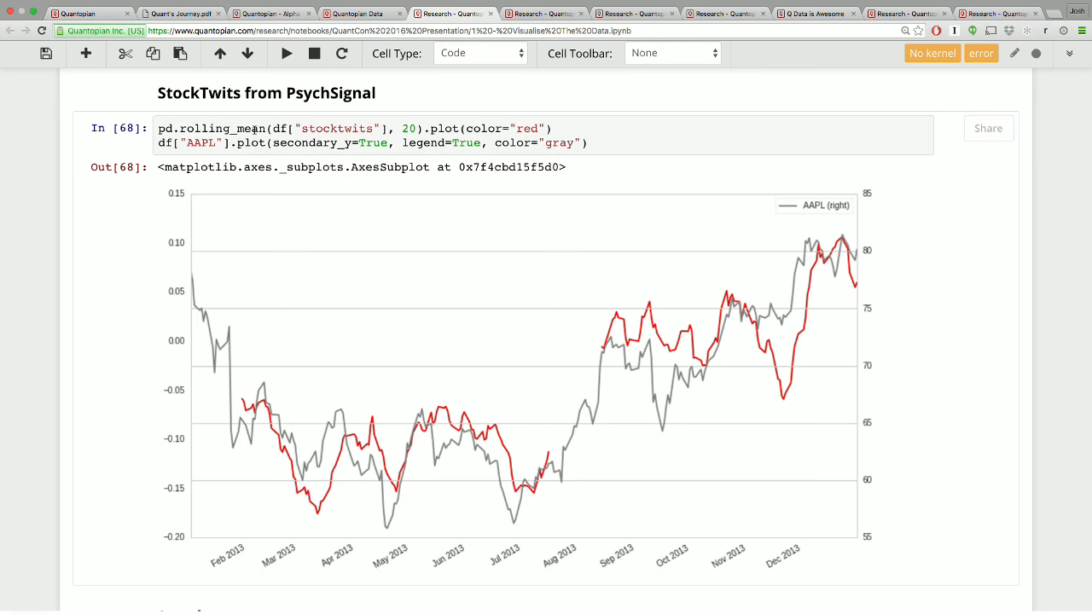
mouse_move(486, 457)
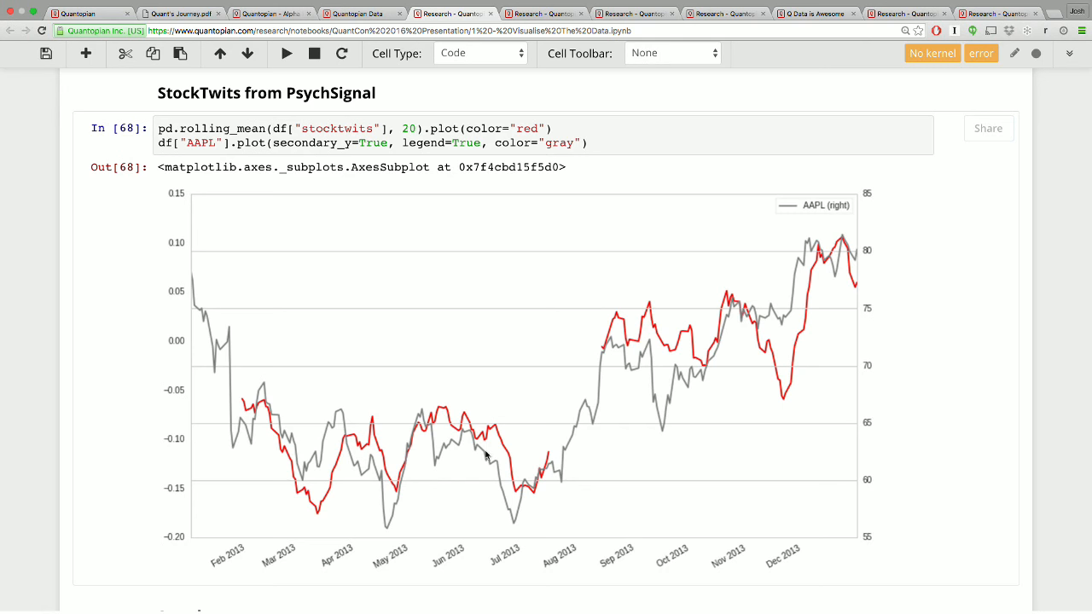
mouse_move(629, 386)
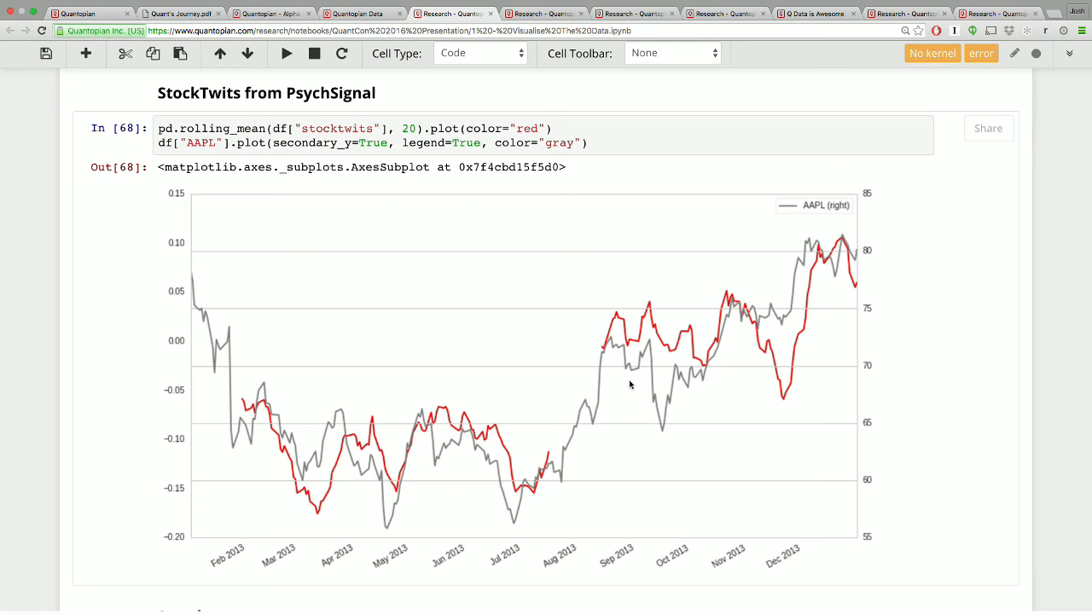
scroll("down", 3)
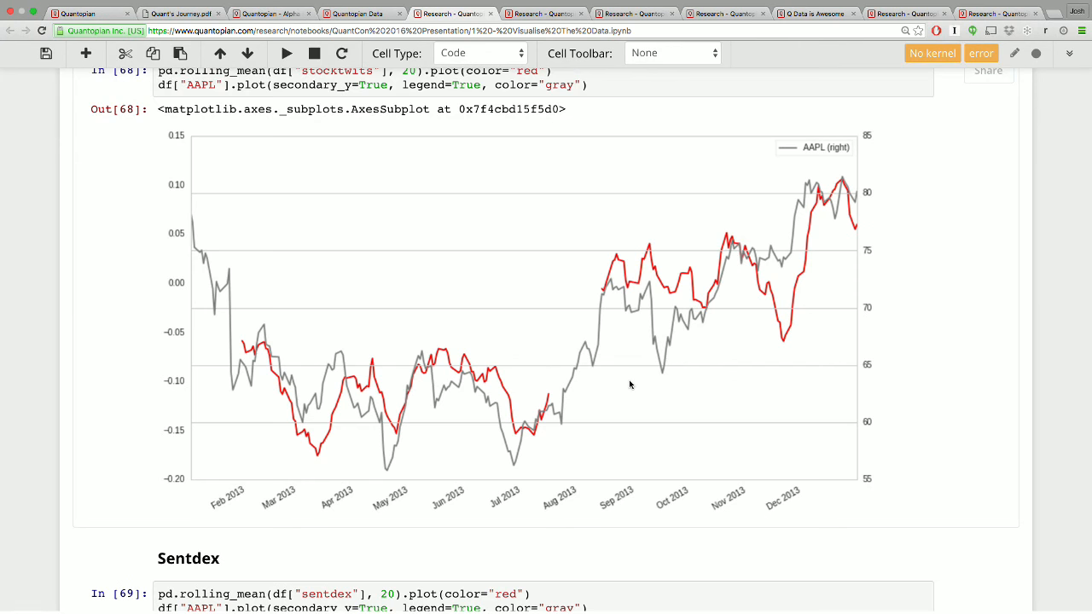
scroll("down", 3)
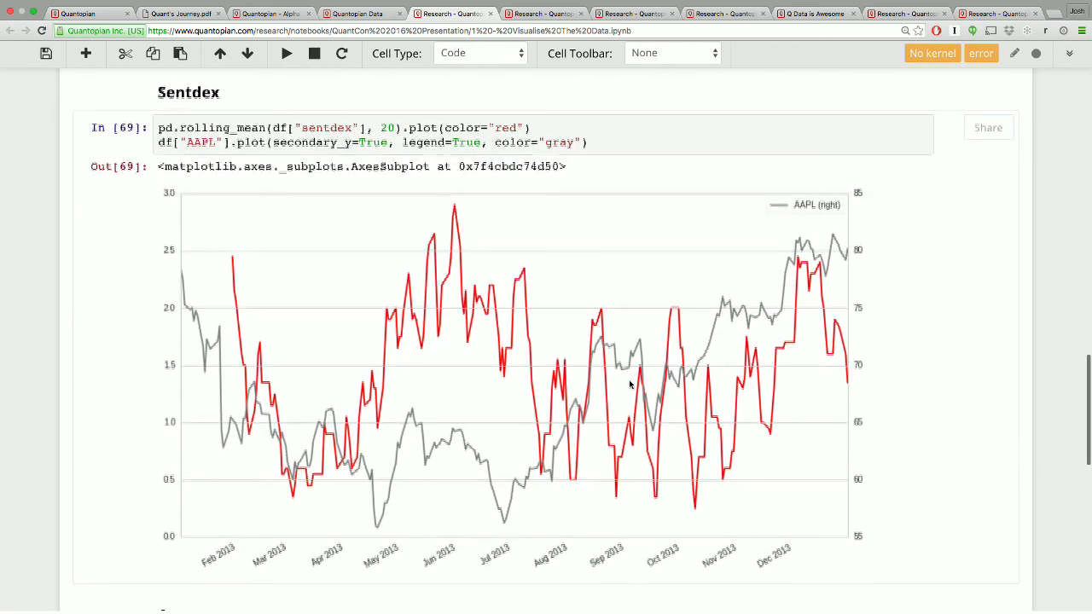
scroll("down", 3)
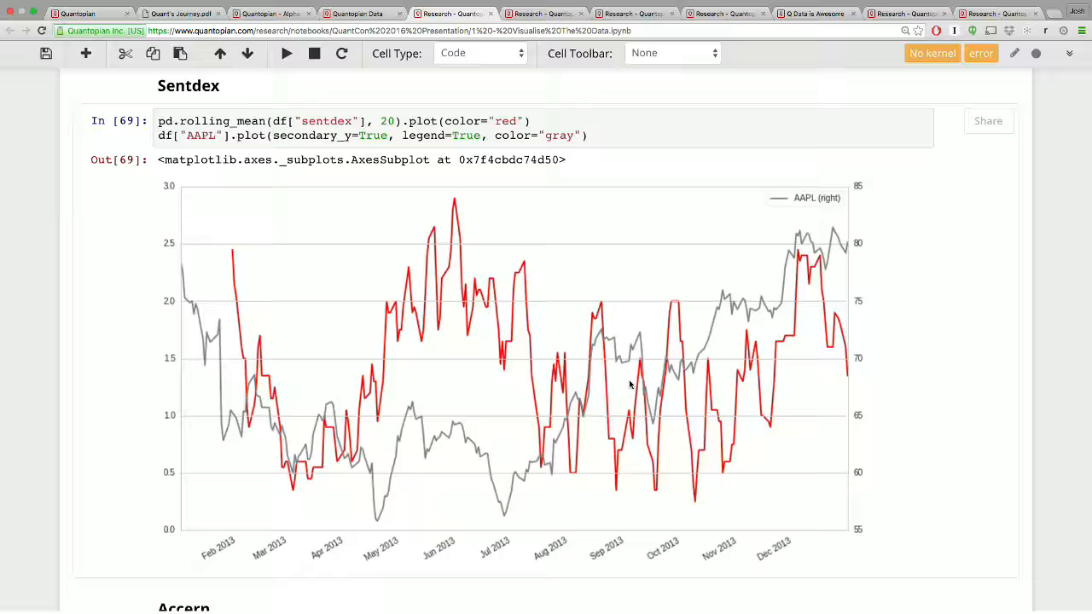
Scroll the factor tear sheet notebook to the Accern, Sentdex and PsychSignal factor definitions.
scroll("down", 3)
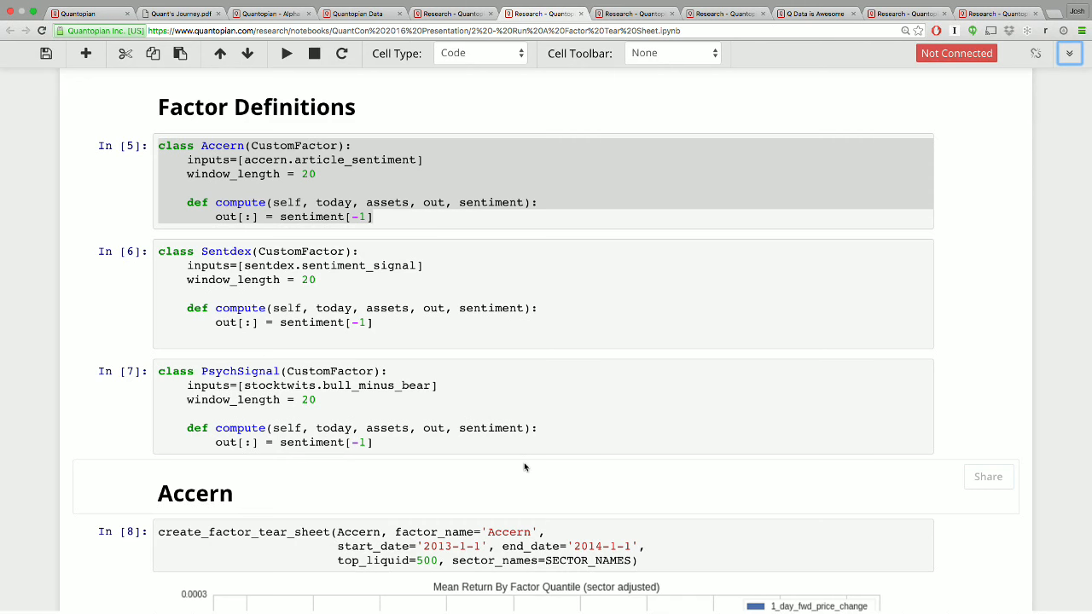
scroll("down", 3)
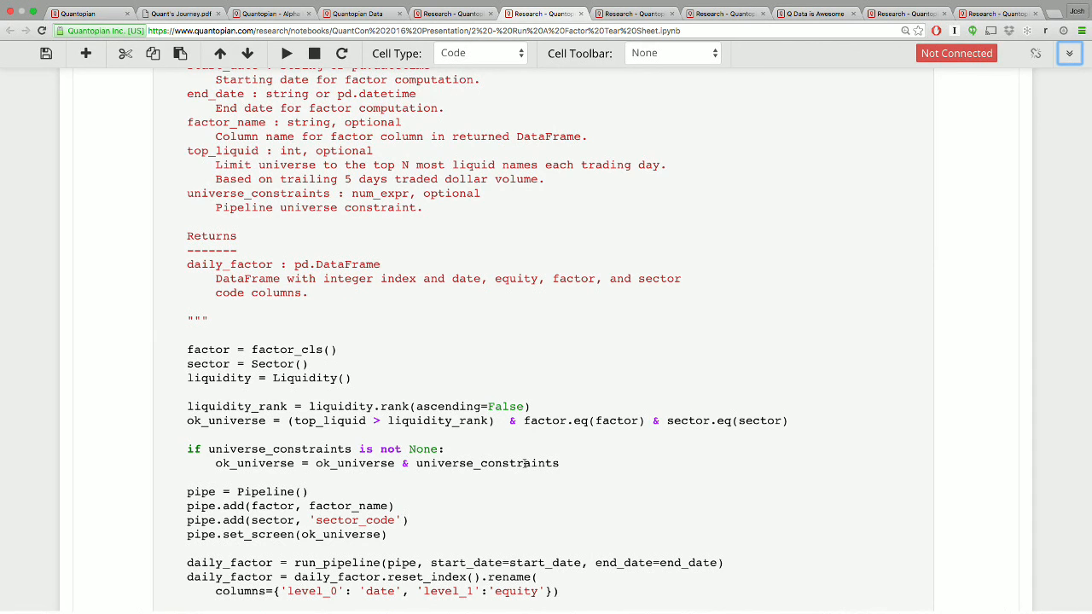
scroll("down", 3)
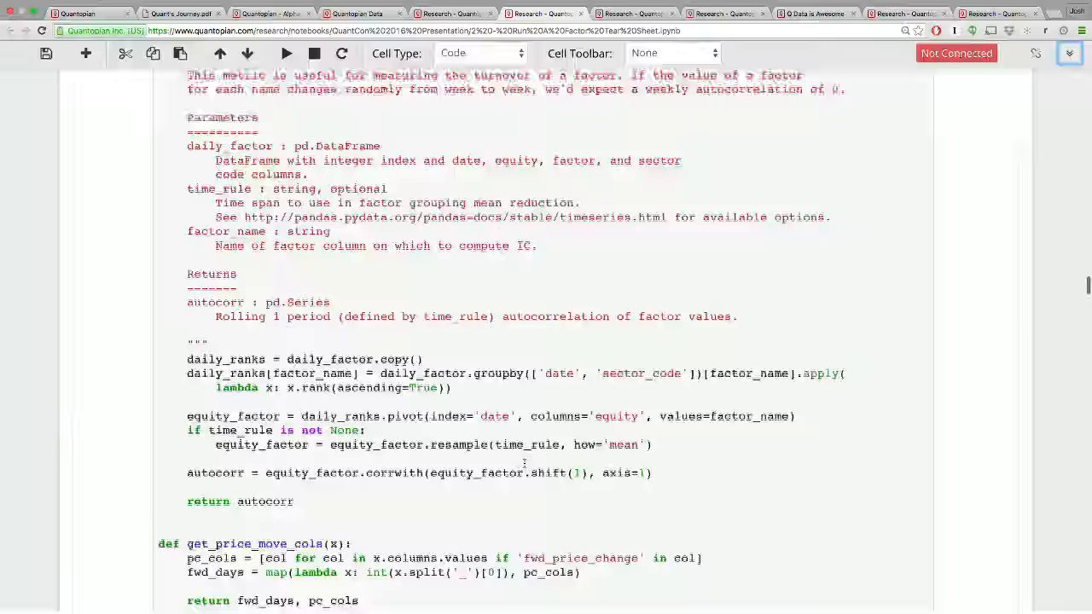
scroll("down", 3)
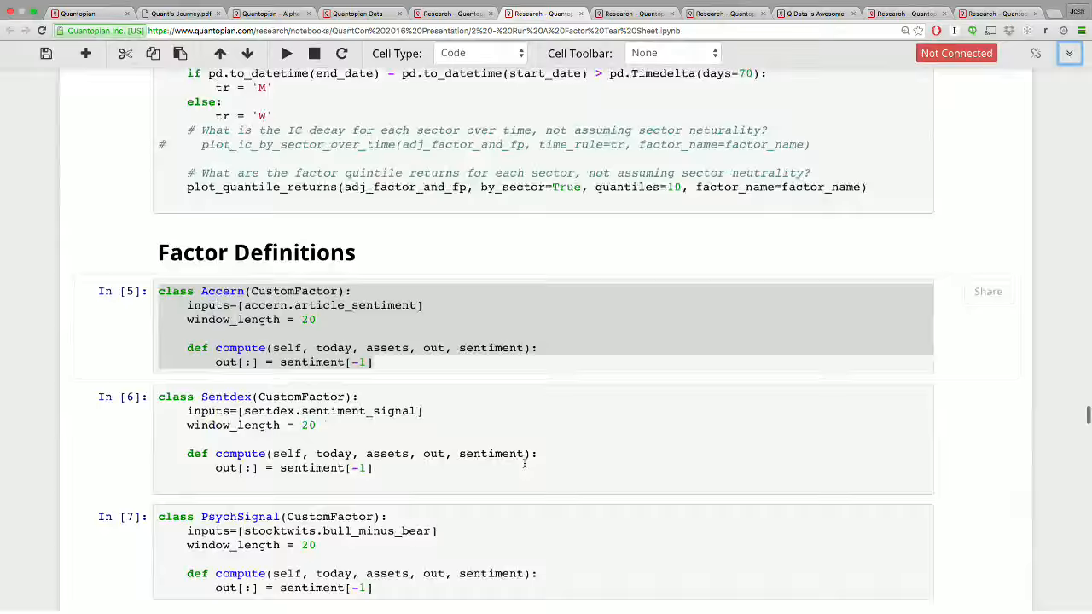
scroll("down", 3)
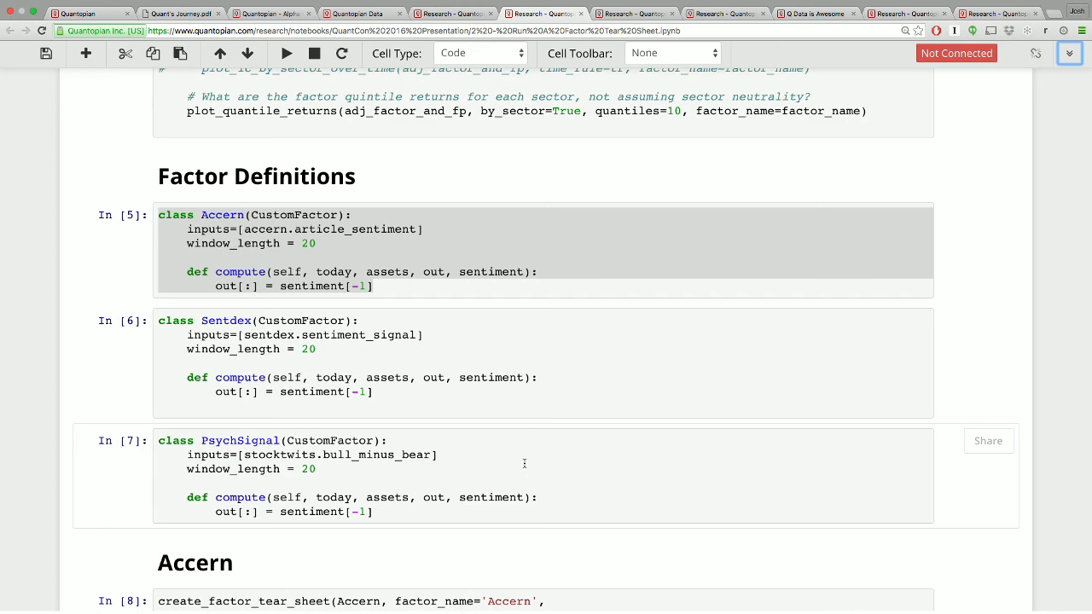
scroll("down", 3)
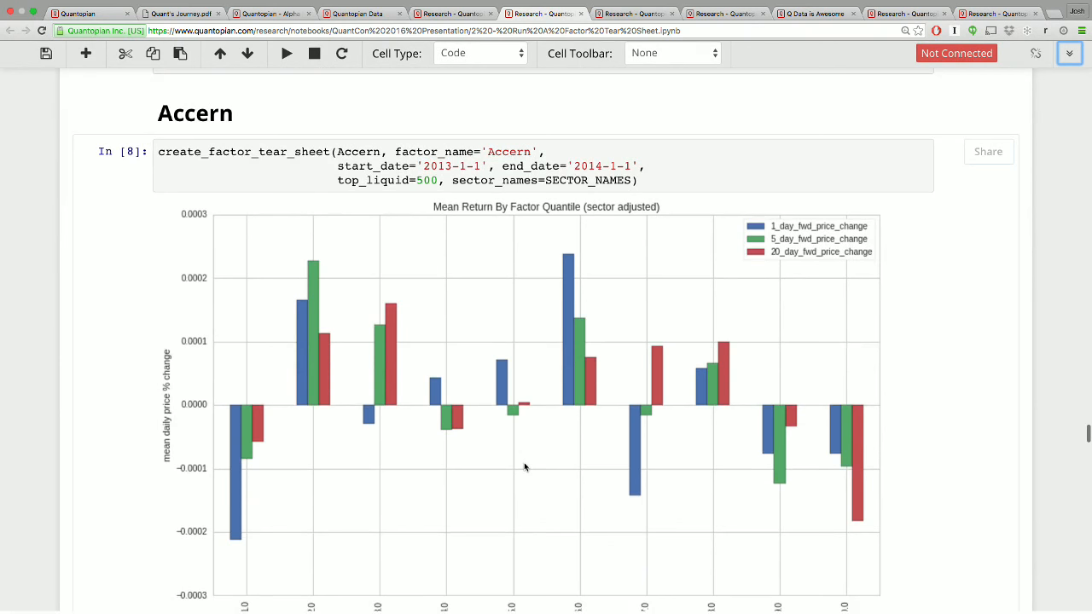
scroll("down", 3)
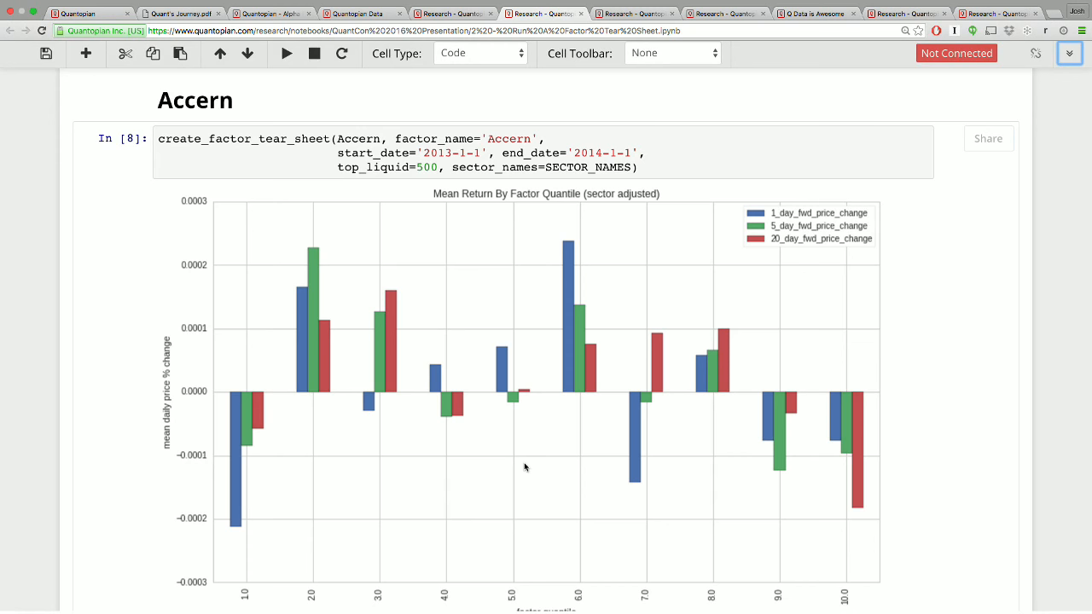
scroll("down", 3)
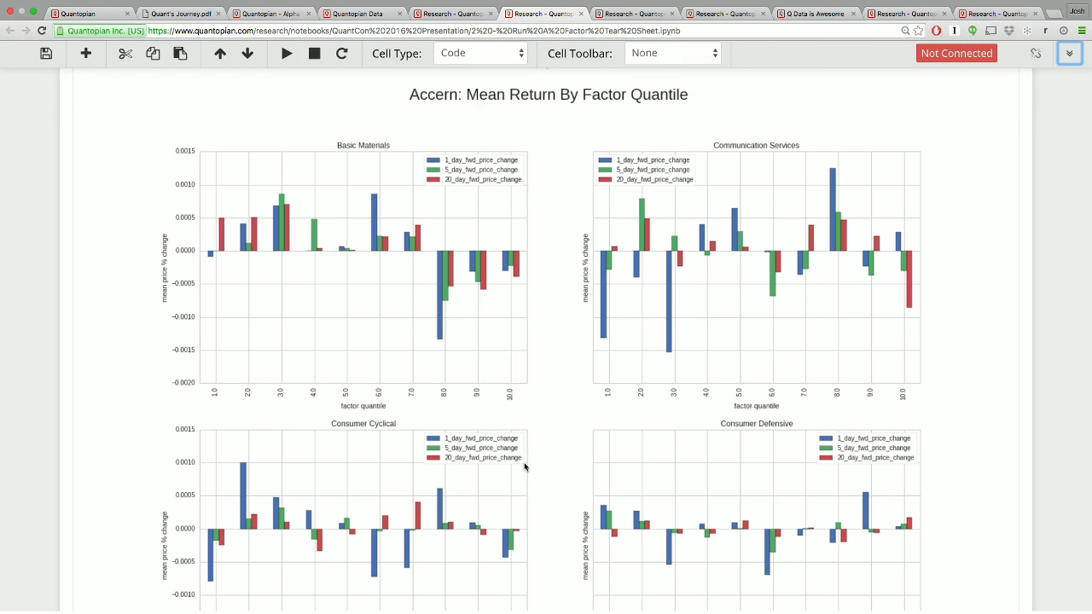
scroll("down", 3)
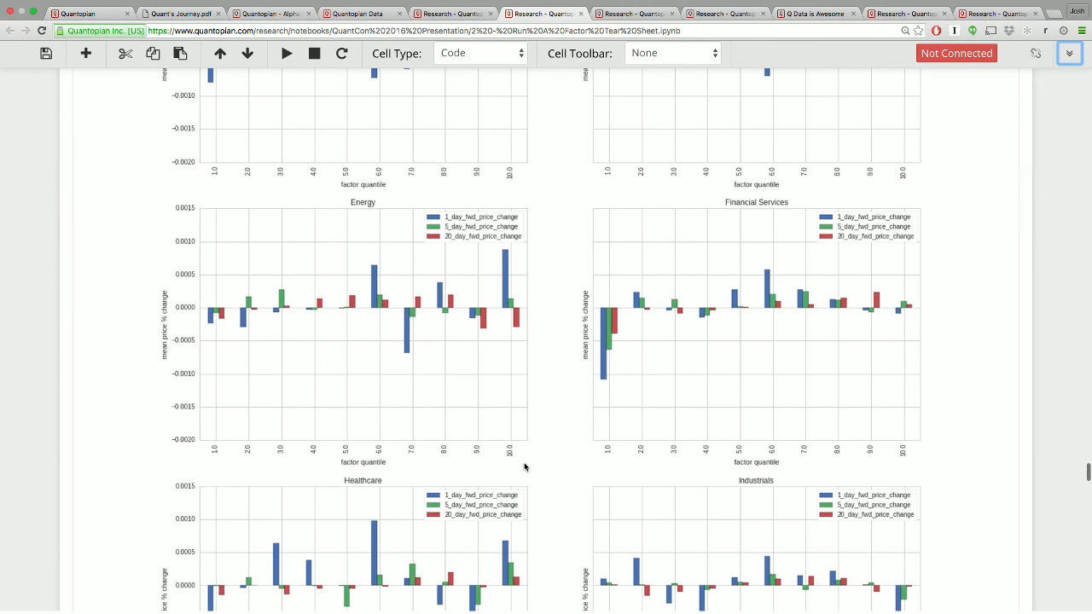
scroll("down", 3)
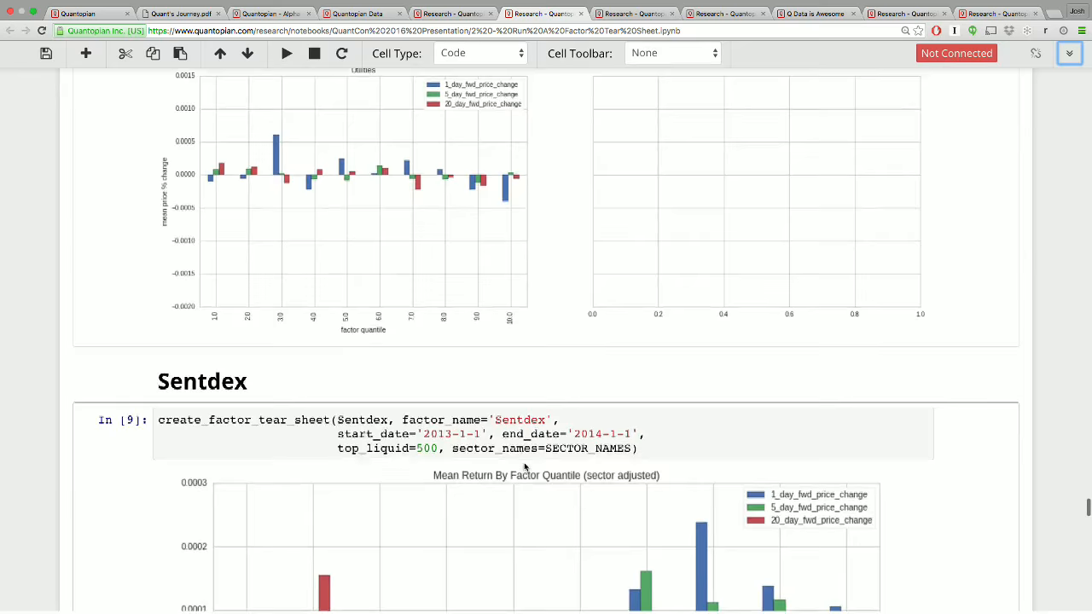
scroll("down", 3)
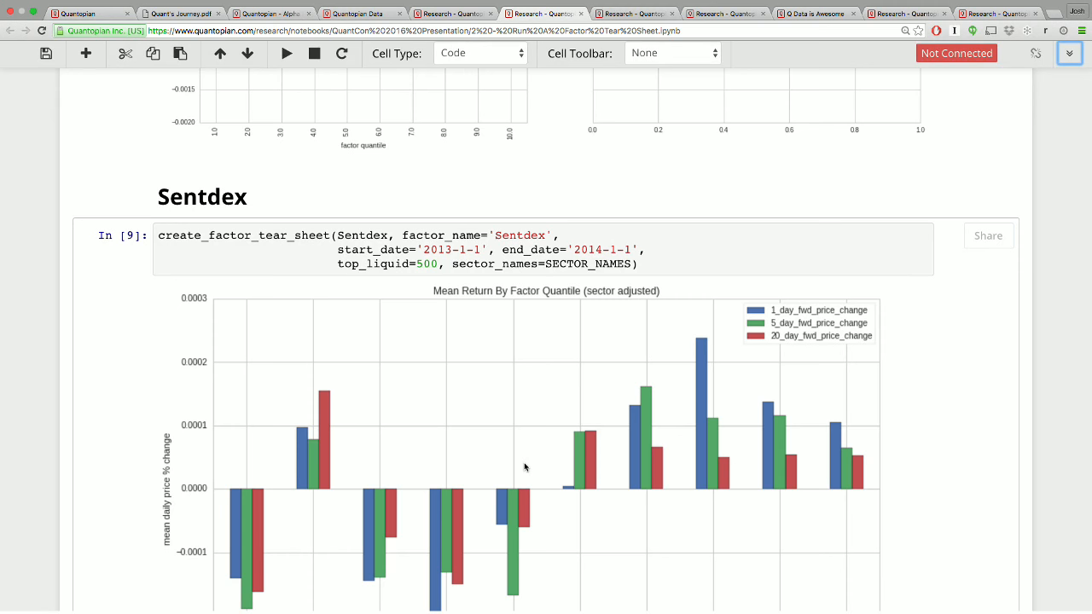
scroll("down", 3)
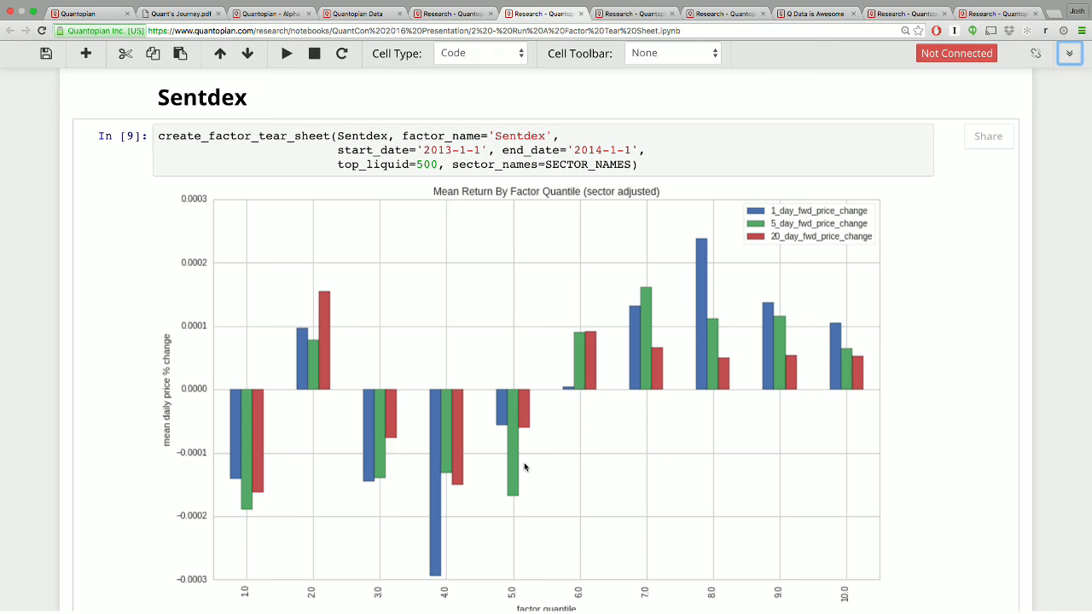
scroll("down", 3)
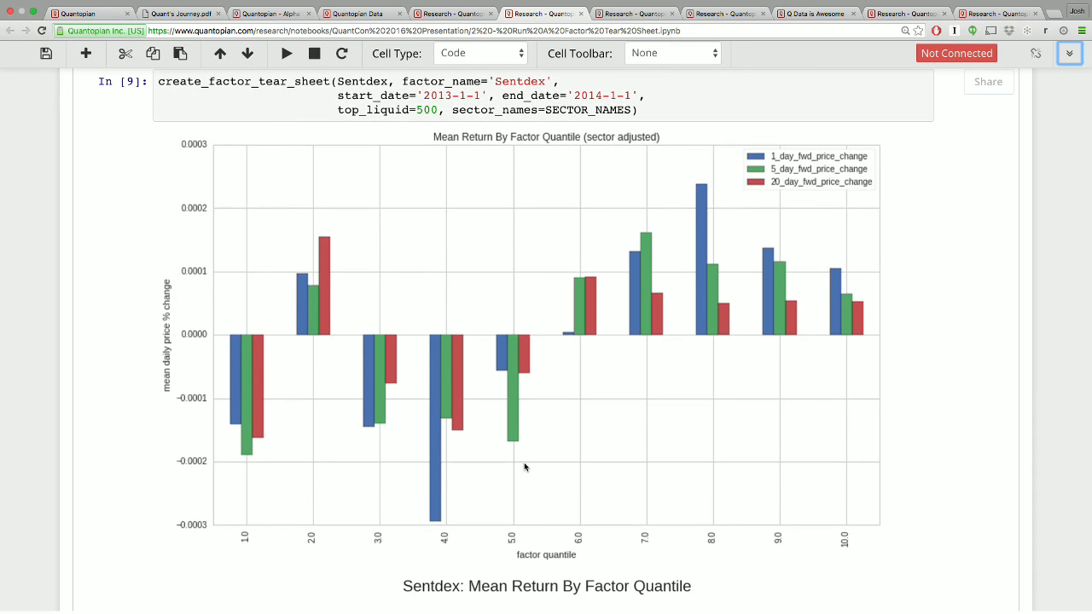
scroll("down", 3)
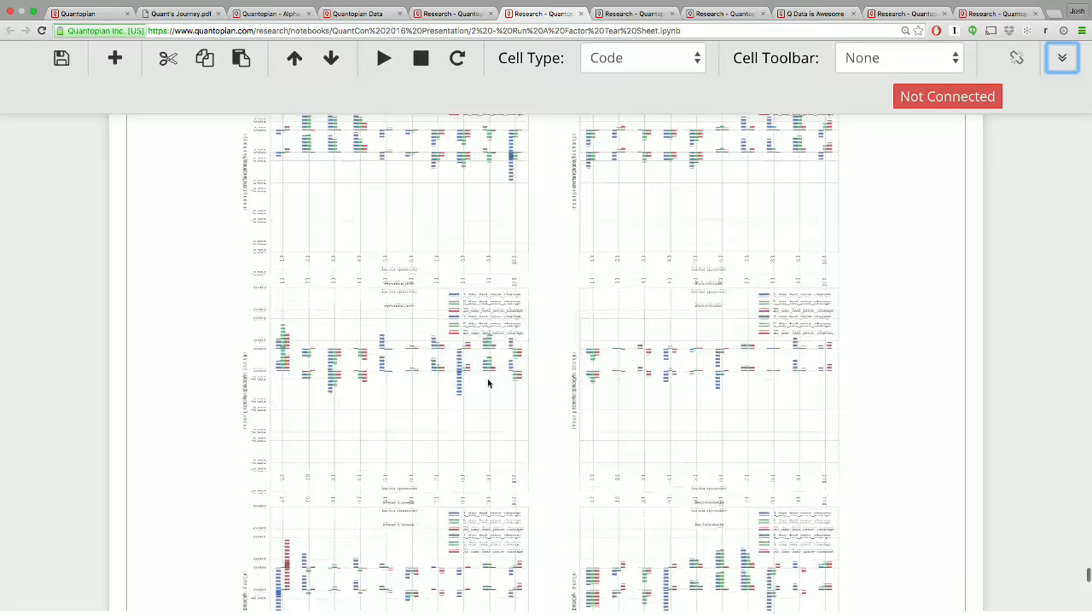
scroll("down", 3)
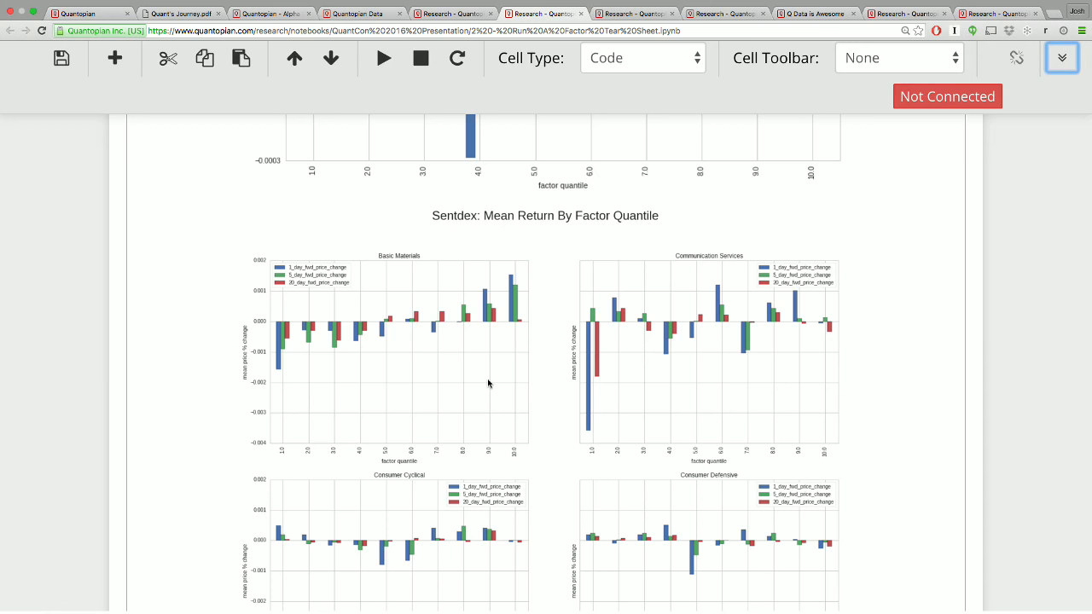
mouse_move(494, 296)
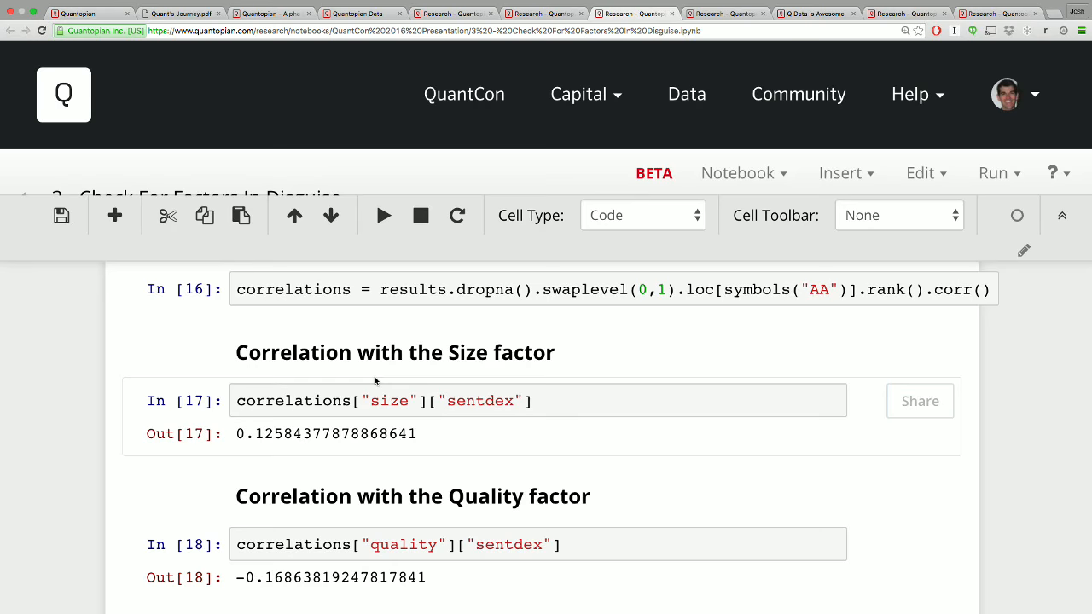
Scroll the Under The Hood notebook to the pipeline imports and pipeline setup code.
scroll("up", 3)
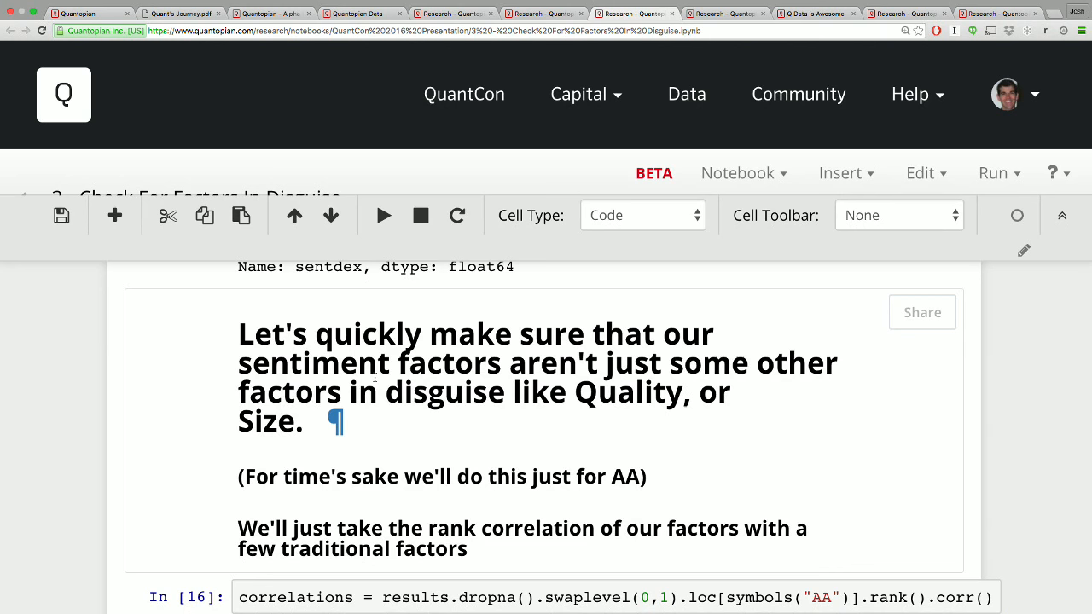
scroll("down", 3)
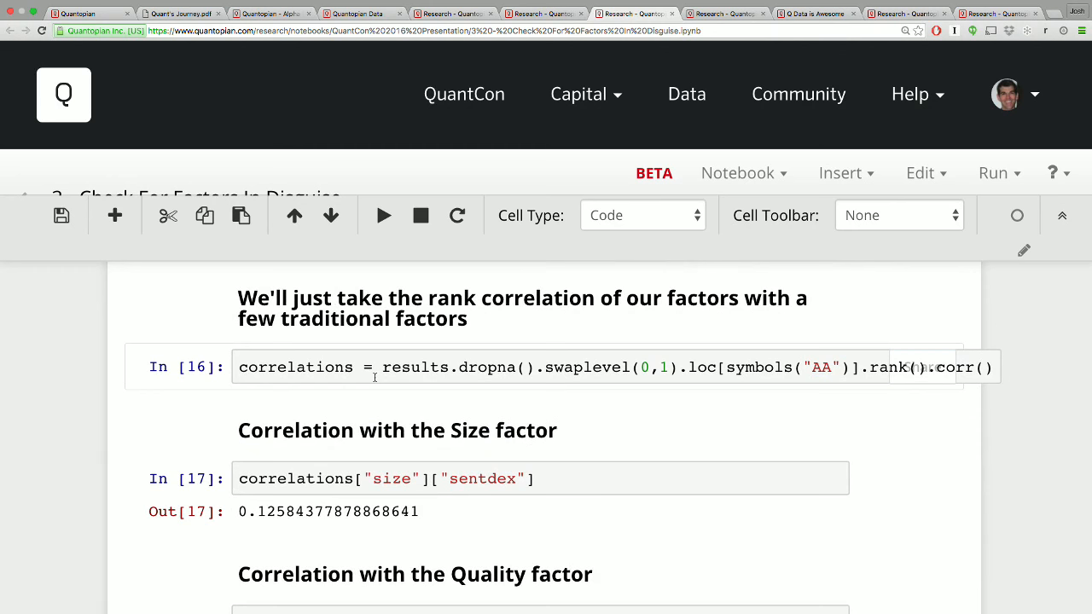
scroll("down", 3)
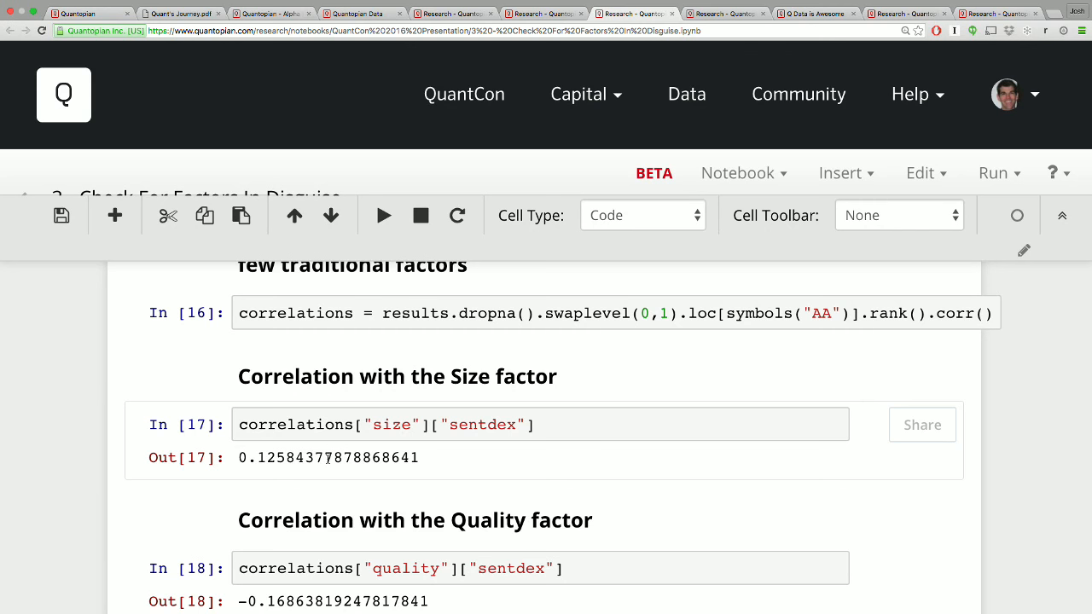
scroll("down", 3)
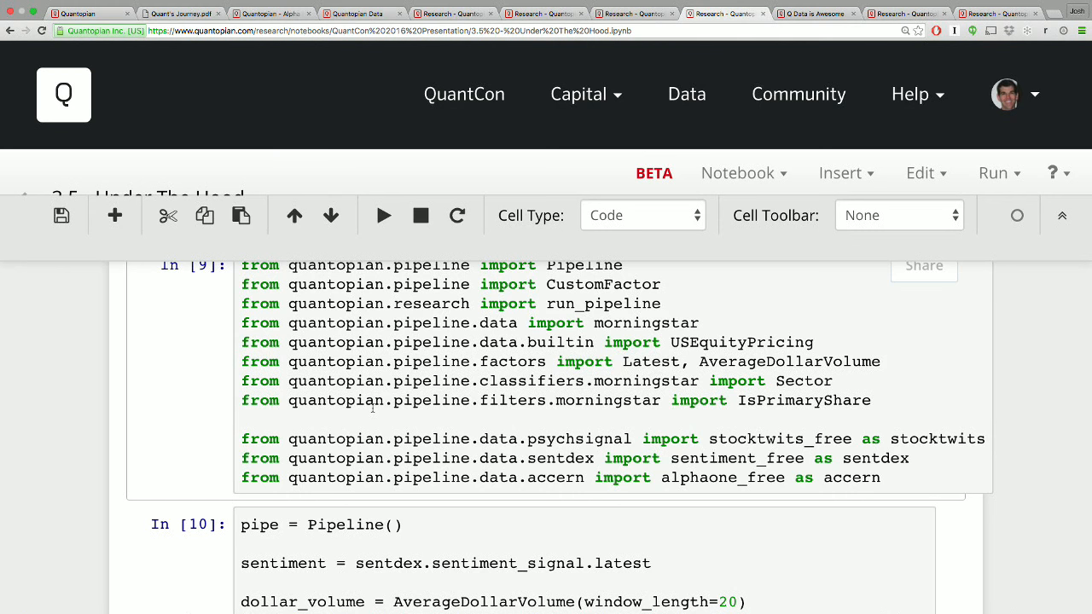
scroll("down", 3)
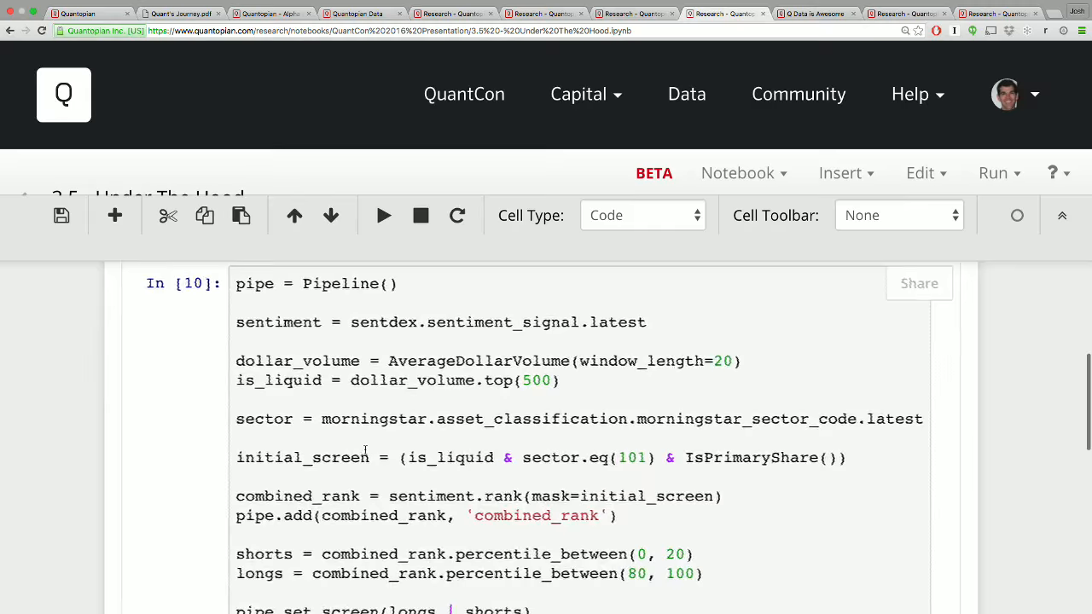
scroll("down", 3)
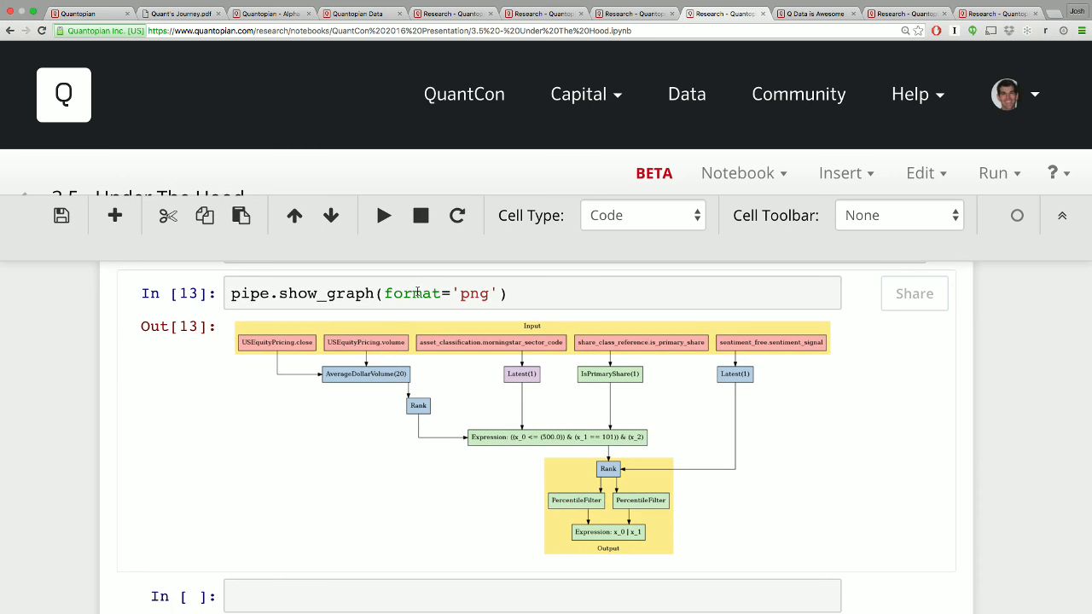
scroll("down", 3)
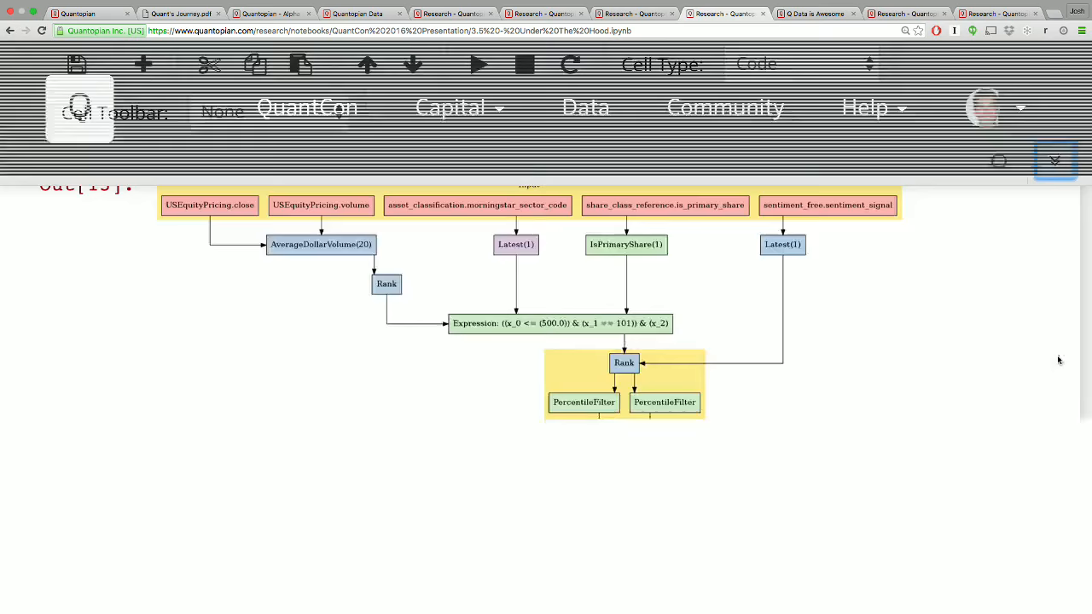
scroll("down", 3)
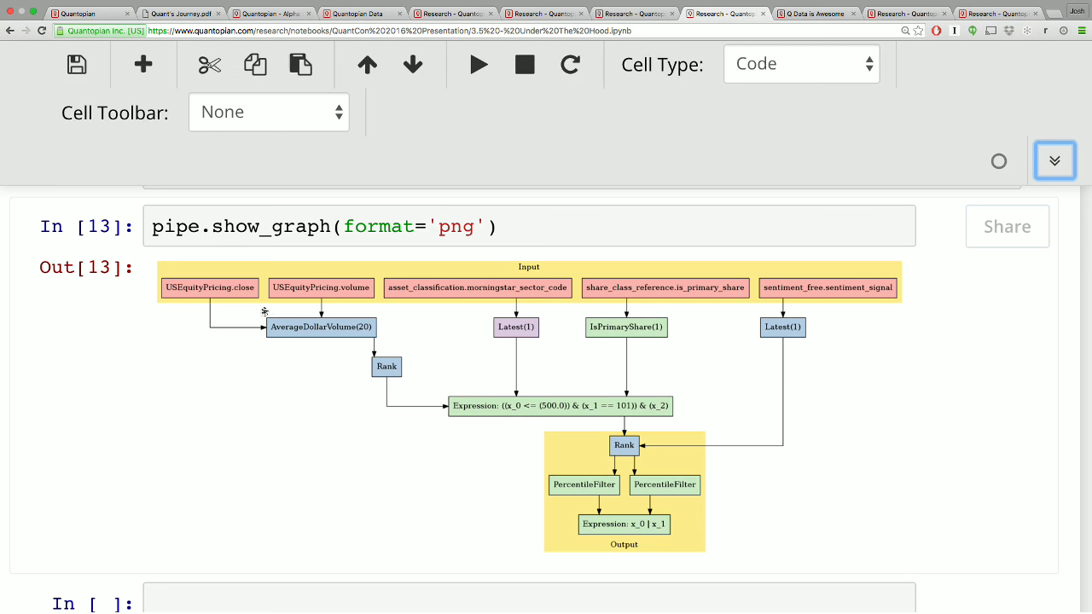
mouse_move(306, 328)
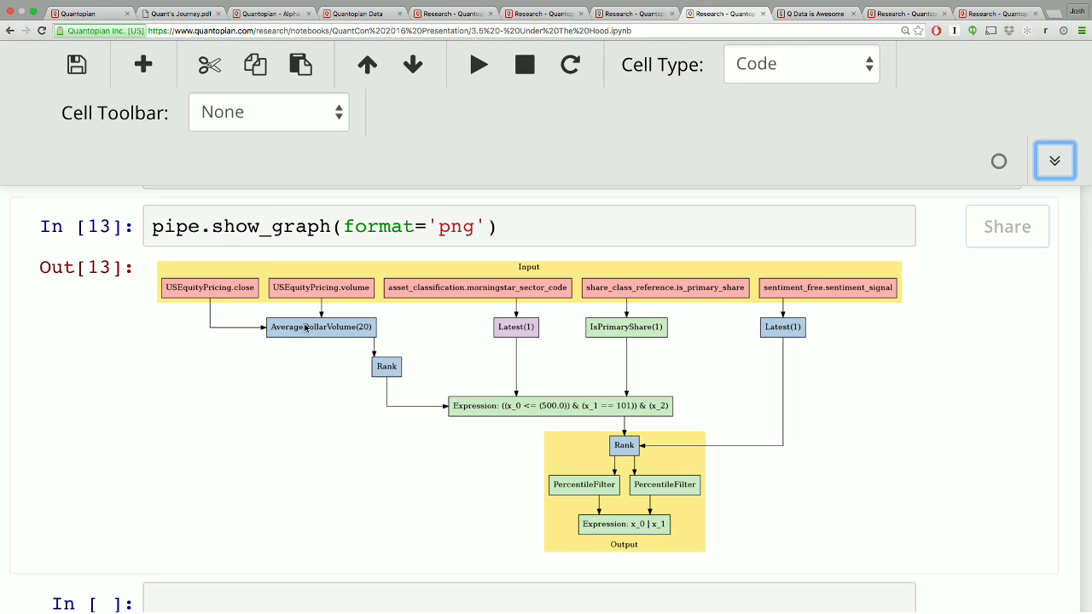
mouse_move(368, 328)
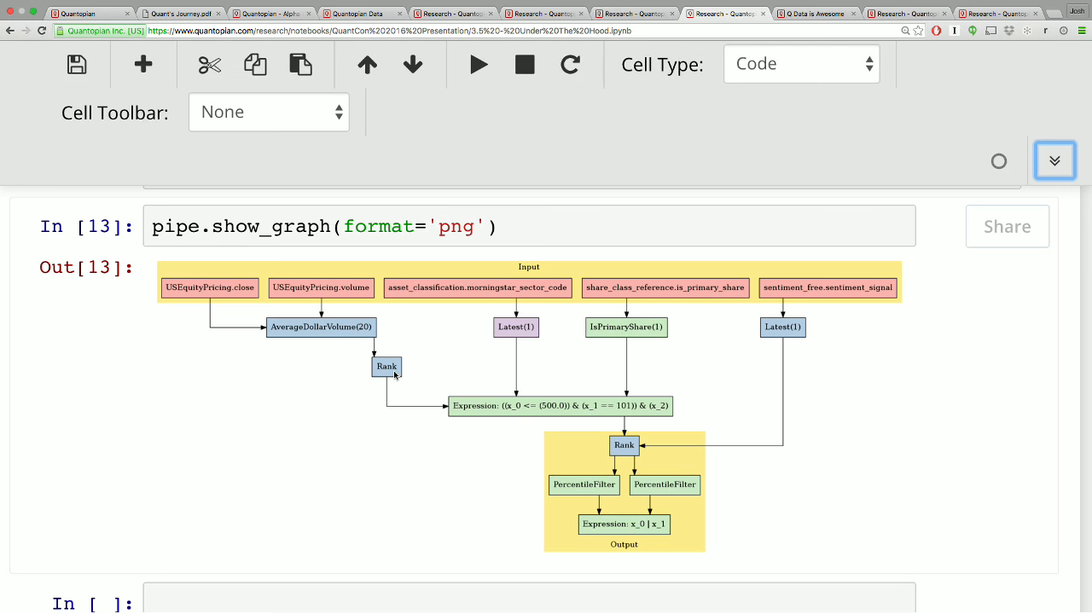
mouse_move(457, 406)
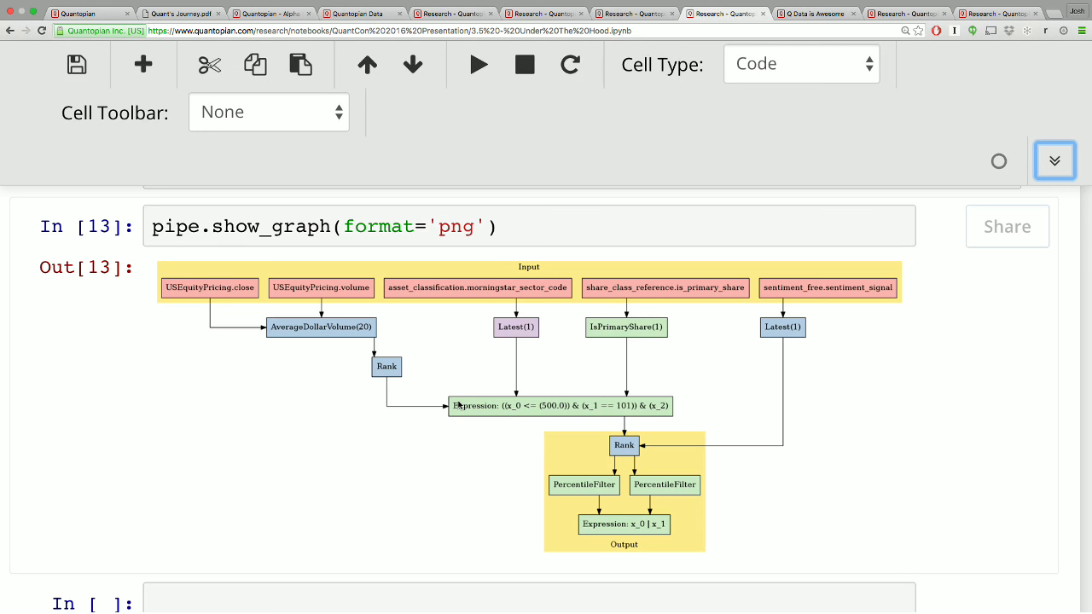
mouse_move(655, 355)
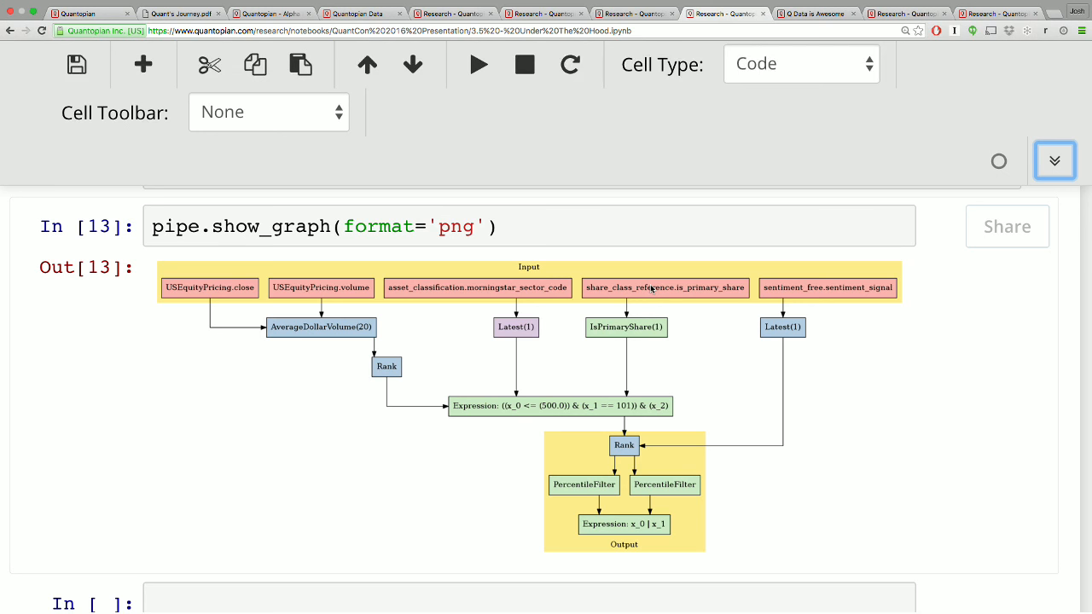
mouse_move(522, 297)
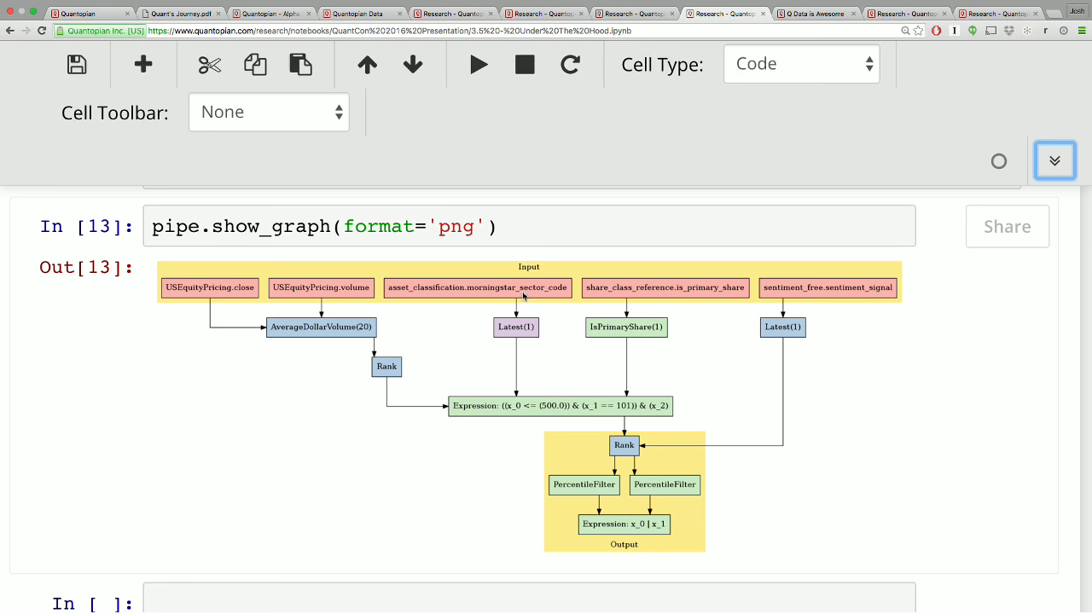
mouse_move(785, 297)
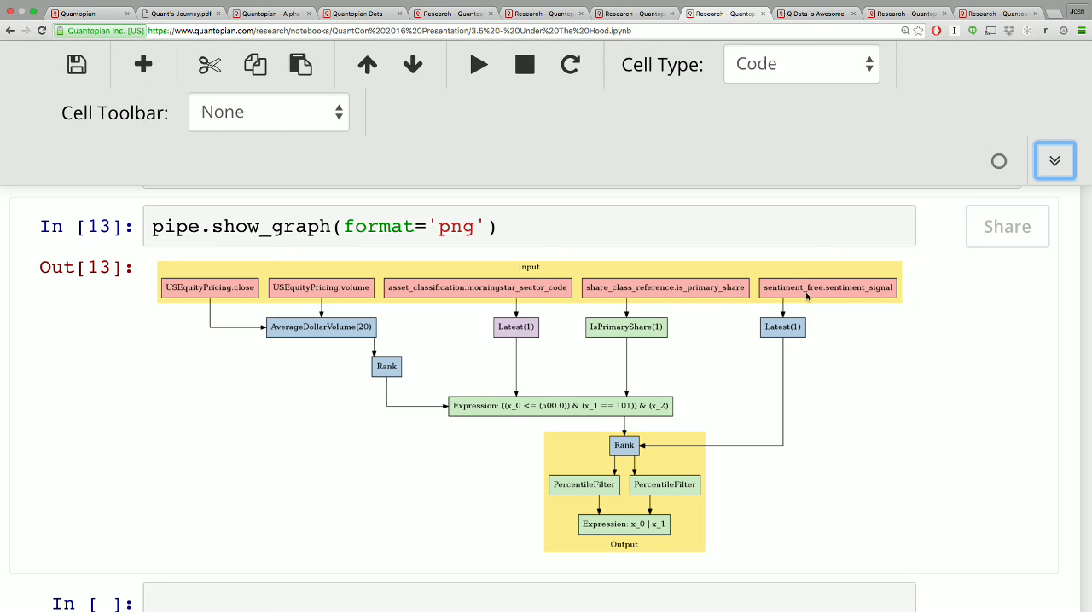
mouse_move(612, 276)
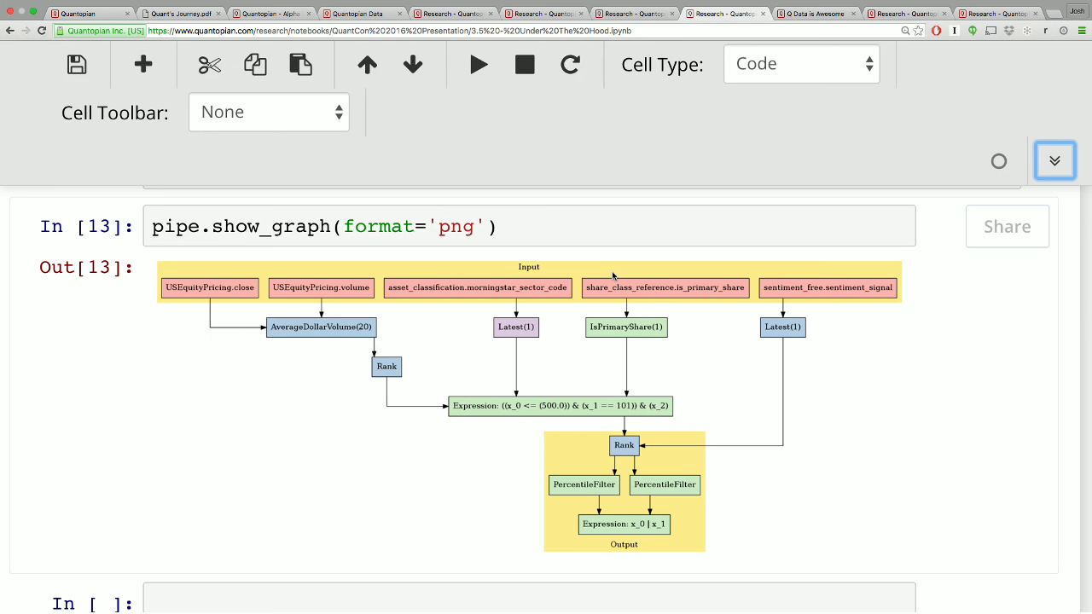
mouse_move(826, 290)
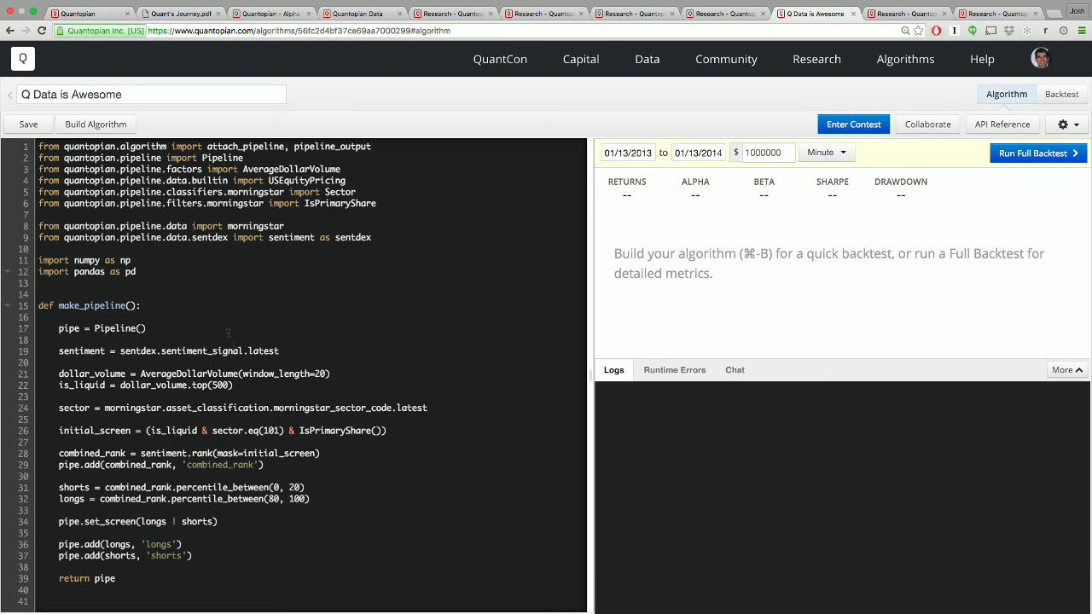
Scroll through the Q Data is Awesome algorithm while its full backtest runs.
scroll("down", 3)
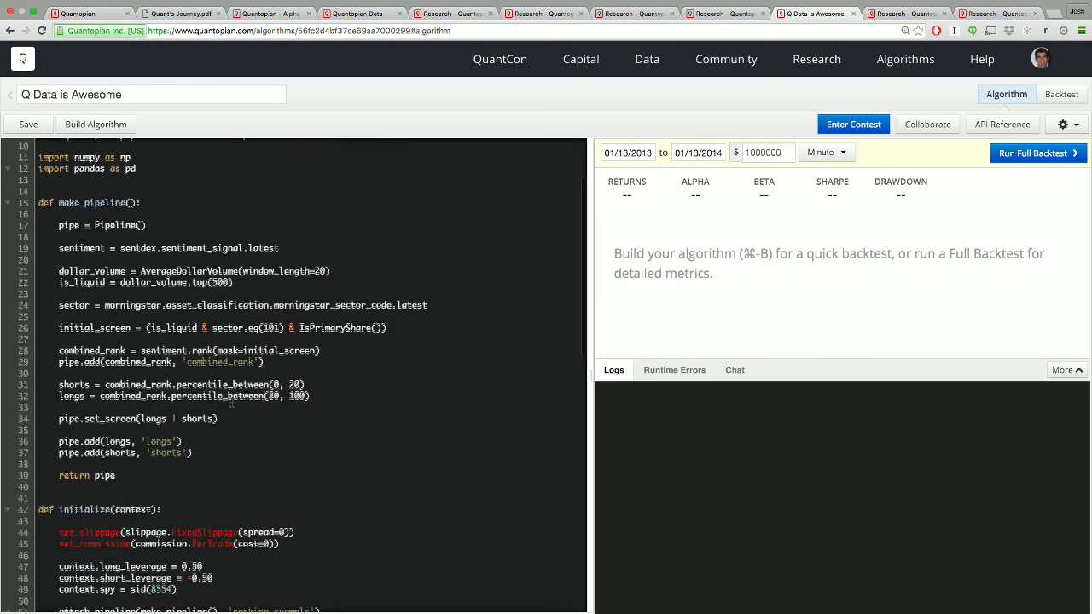
scroll("down", 3)
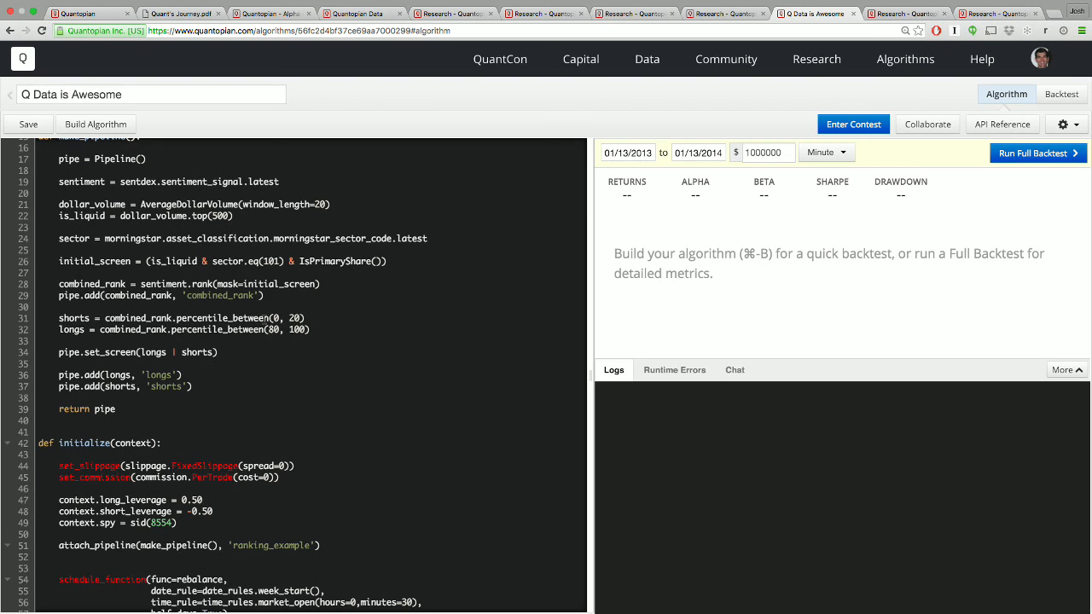
scroll("down", 3)
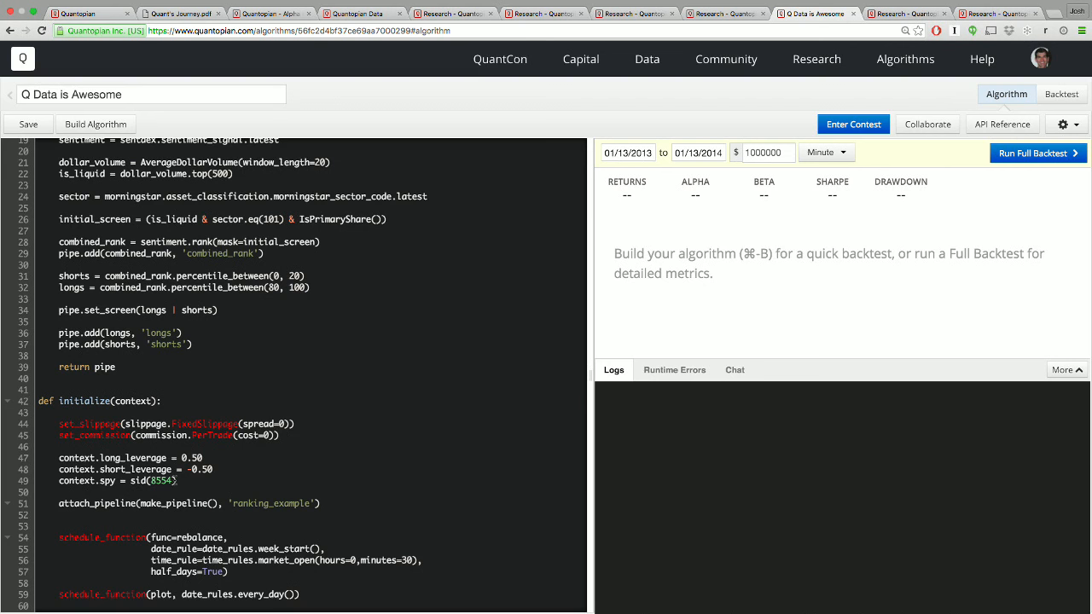
scroll("down", 3)
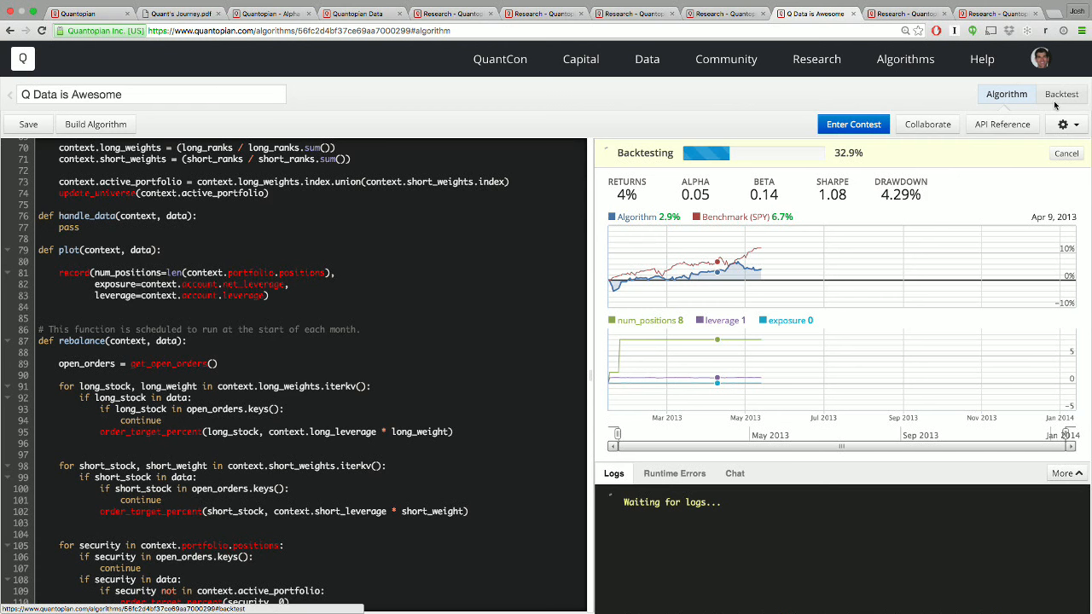
View the finished Q Data is Awesome backtest results: 14.9% returns versus 48.2% benchmark.
left_click(1062, 94)
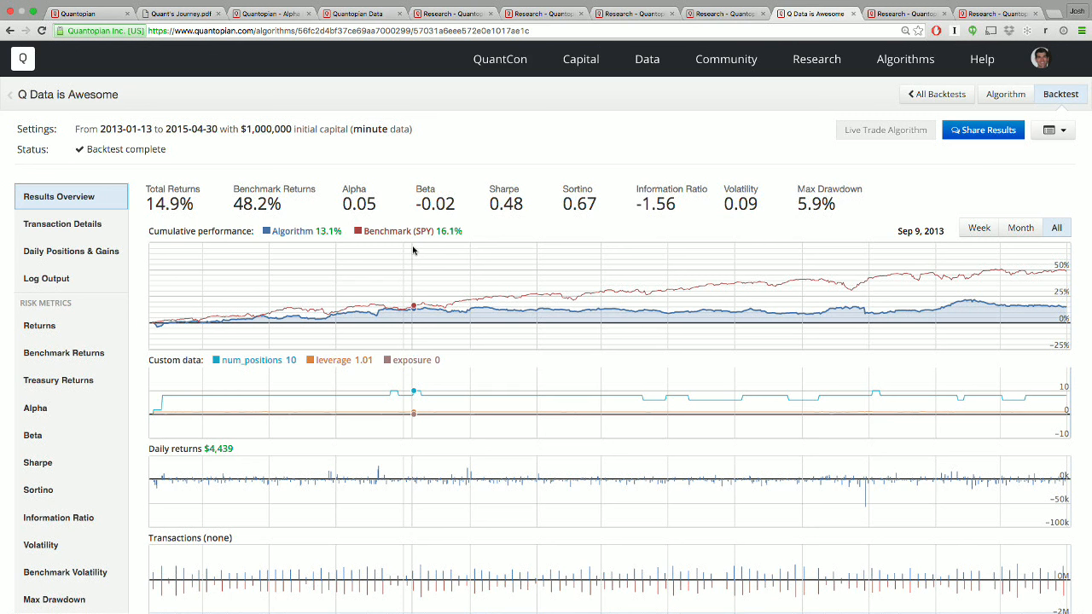
mouse_move(484, 167)
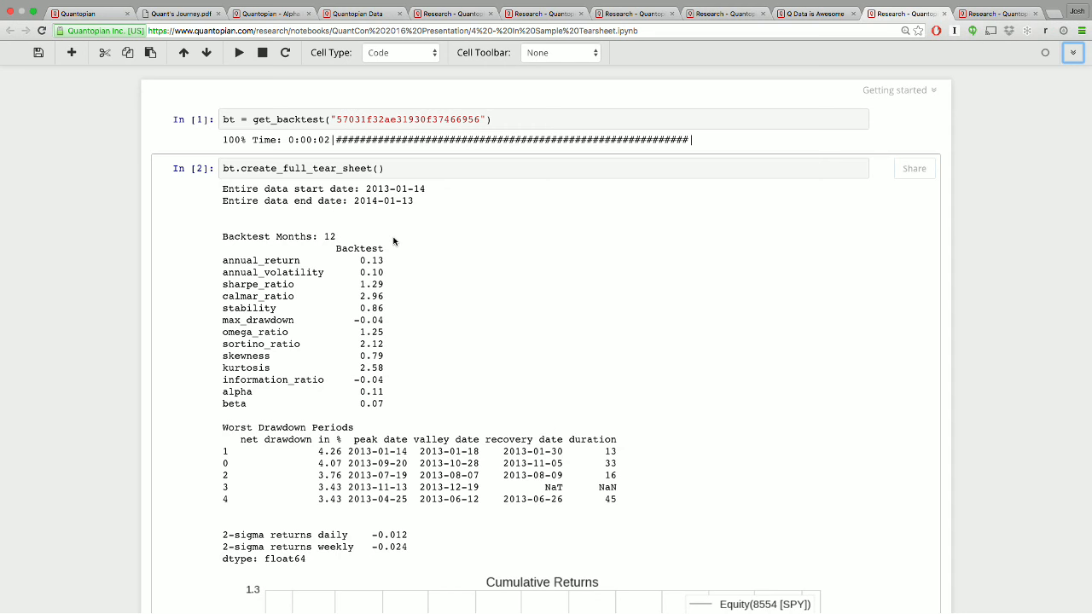
scroll("down", 3)
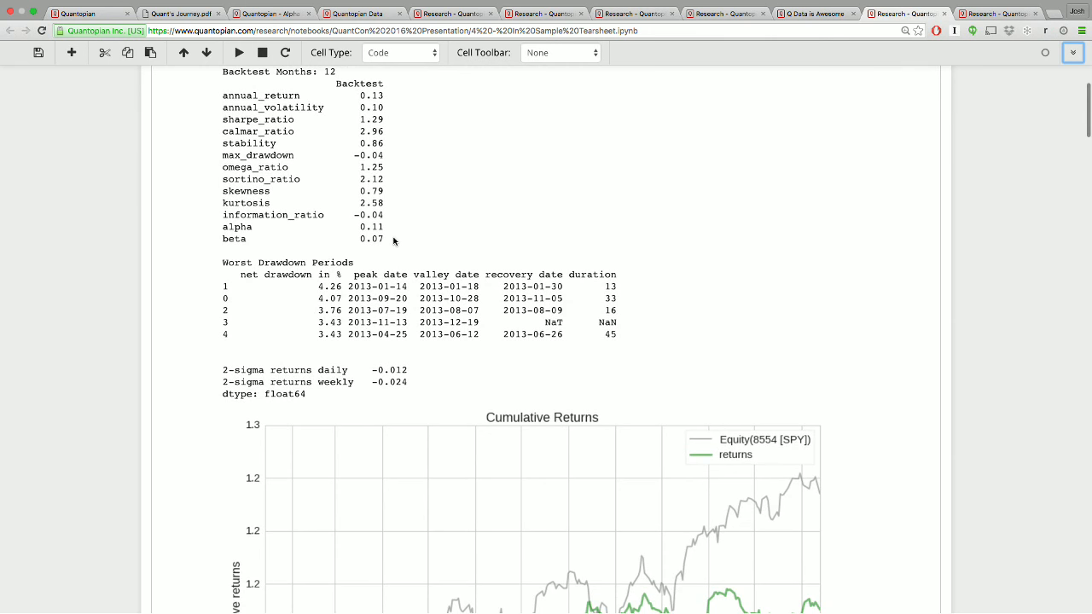
scroll("up", 3)
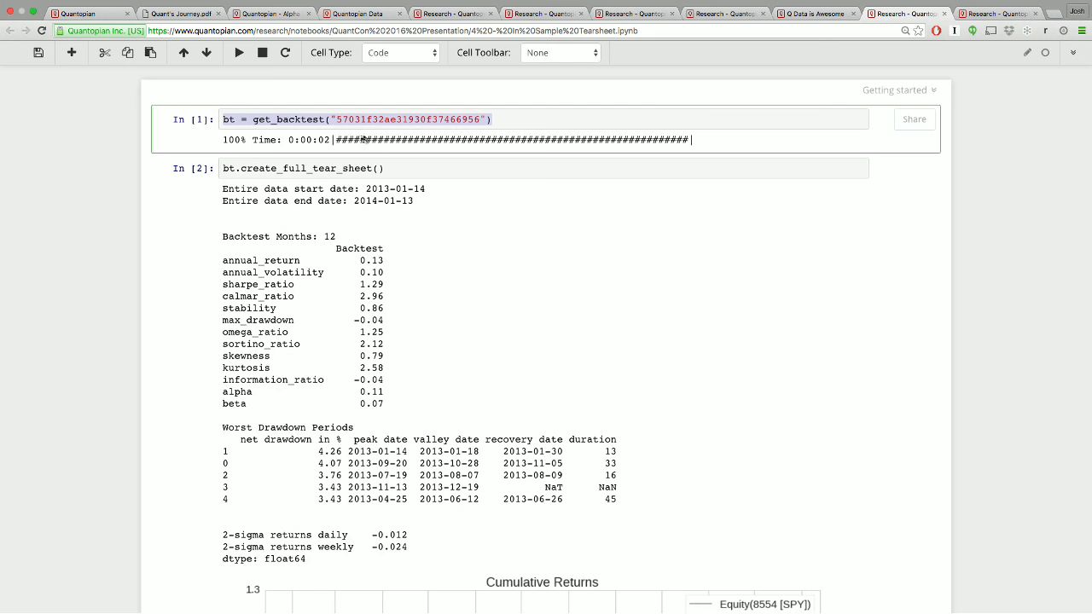
left_click(304, 169)
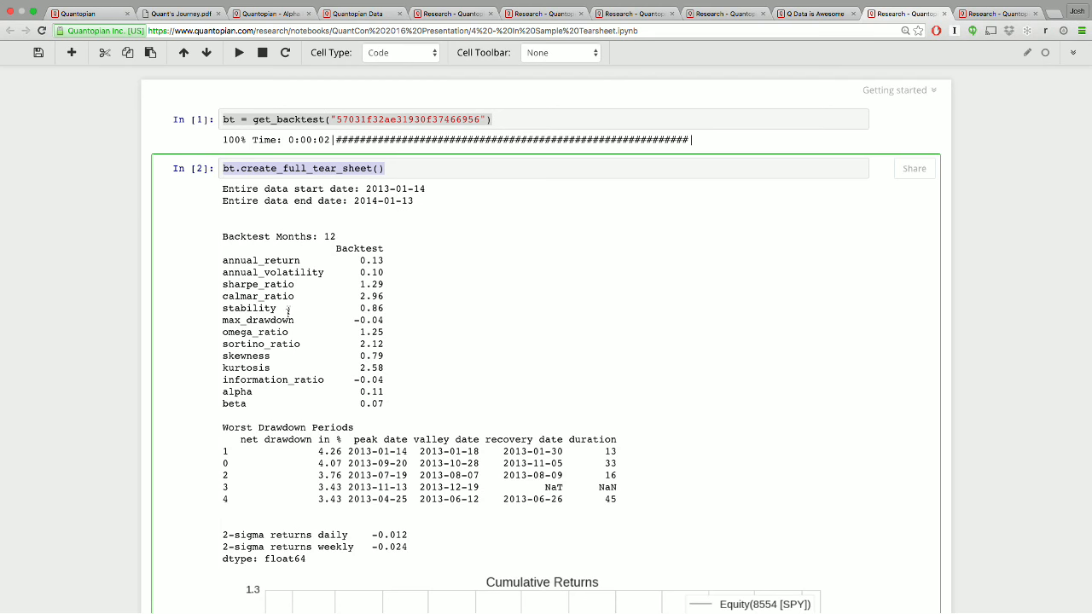
scroll("down", 3)
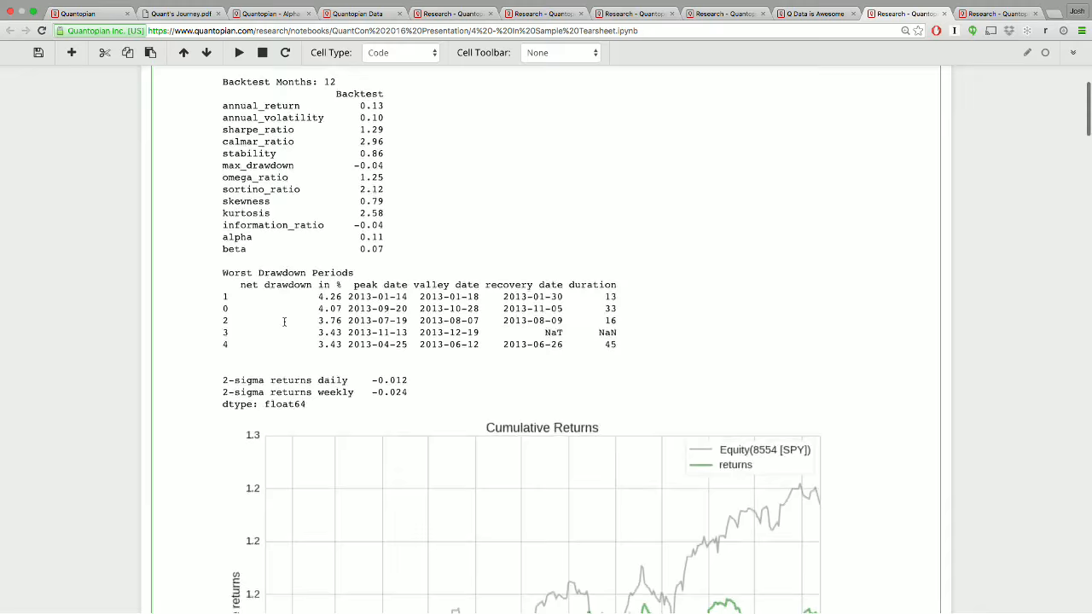
scroll("down", 3)
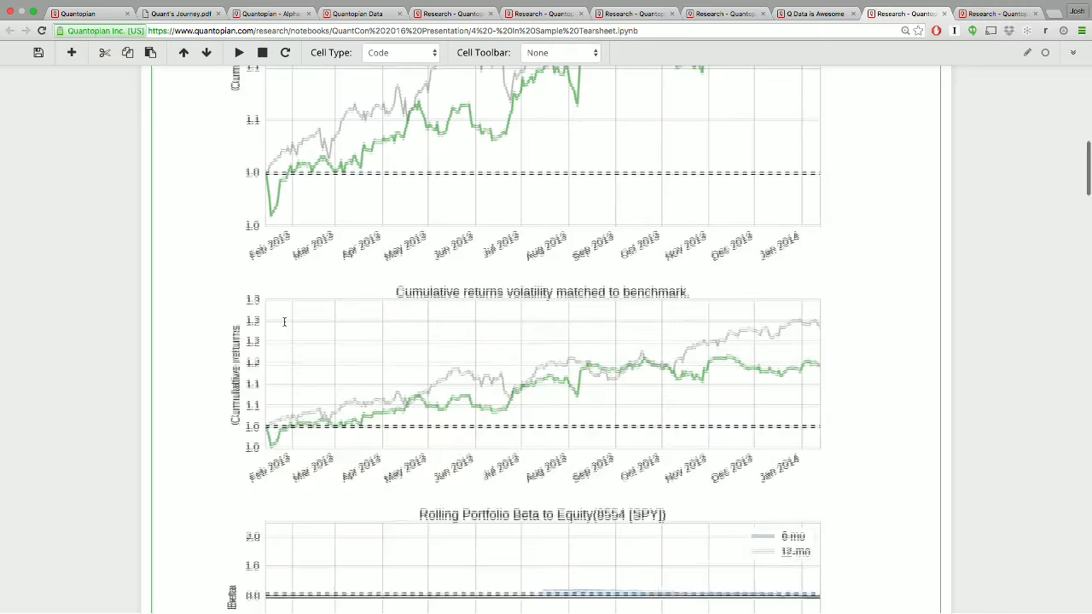
scroll("down", 3)
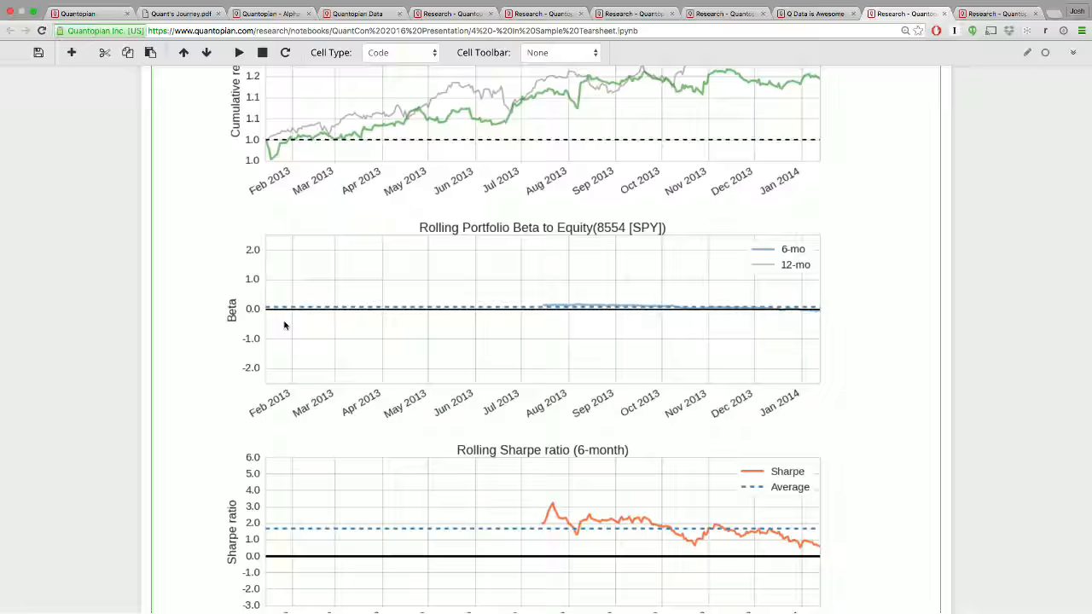
scroll("down", 3)
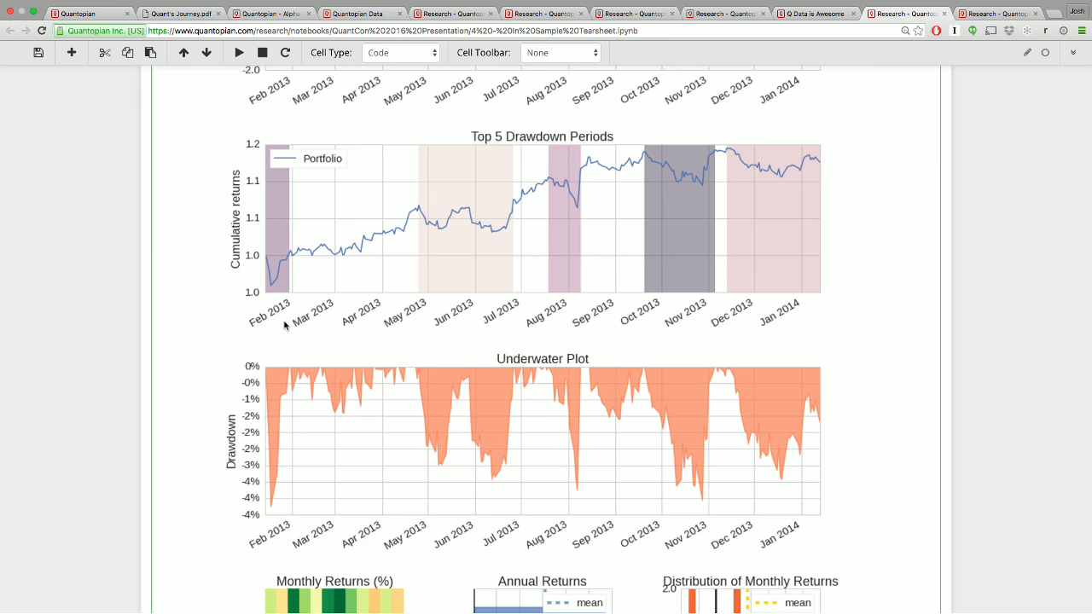
mouse_move(553, 261)
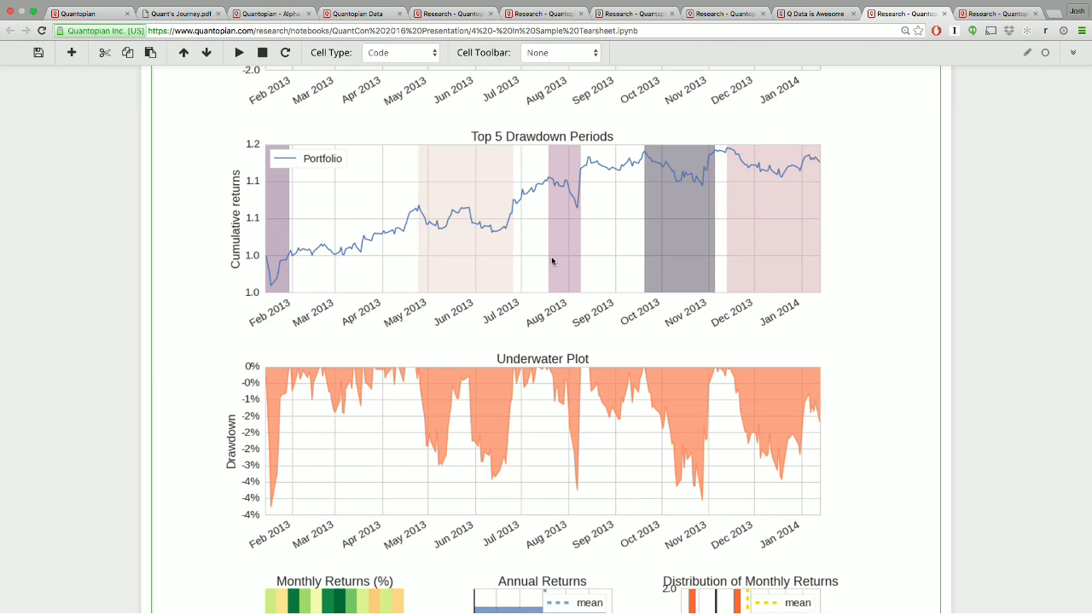
scroll("down", 3)
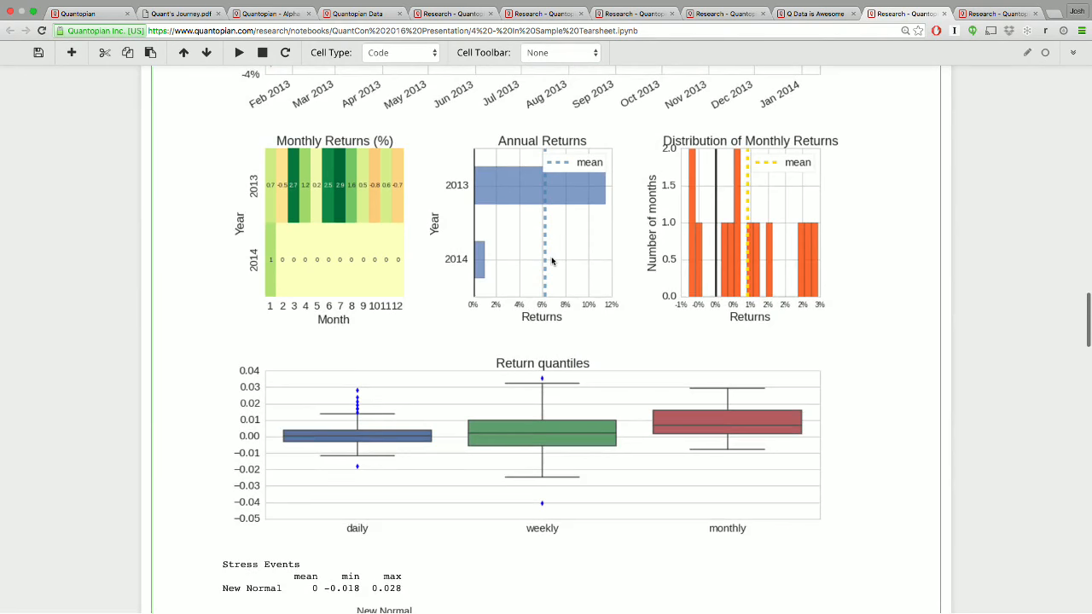
scroll("down", 3)
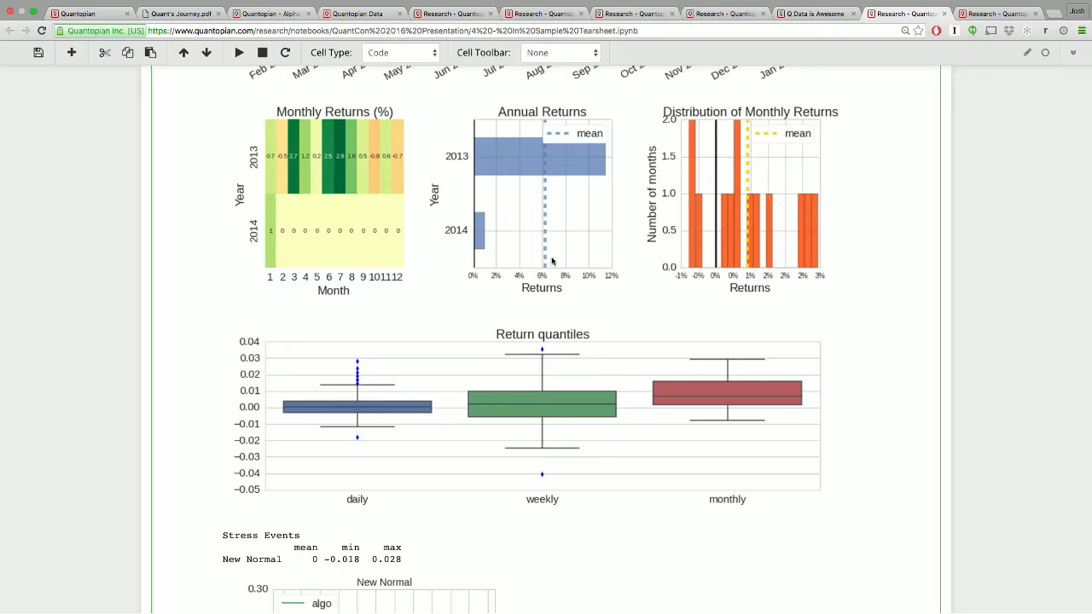
scroll("down", 3)
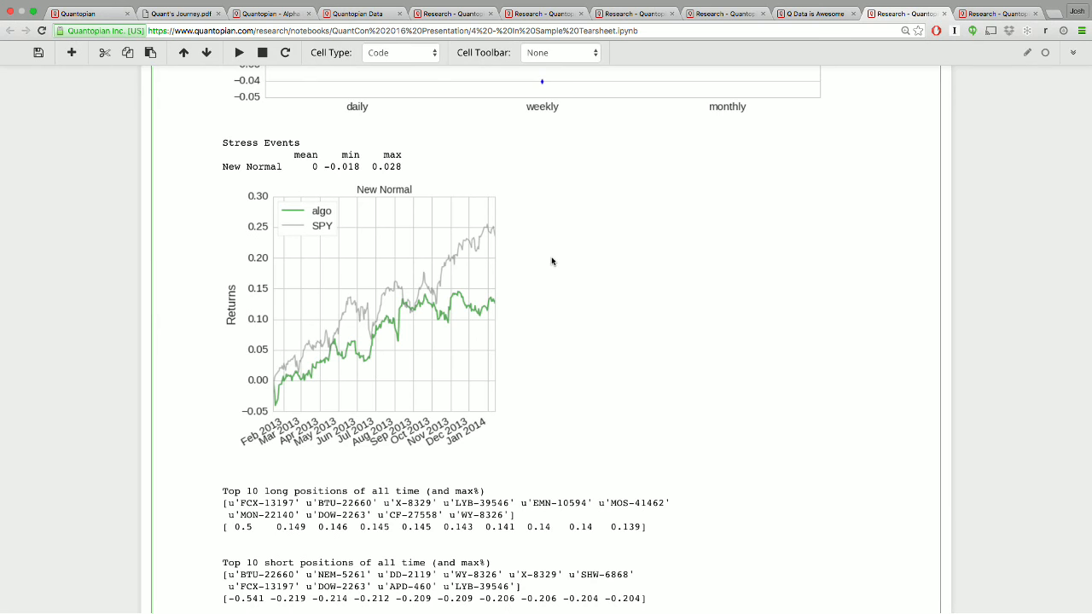
scroll("down", 3)
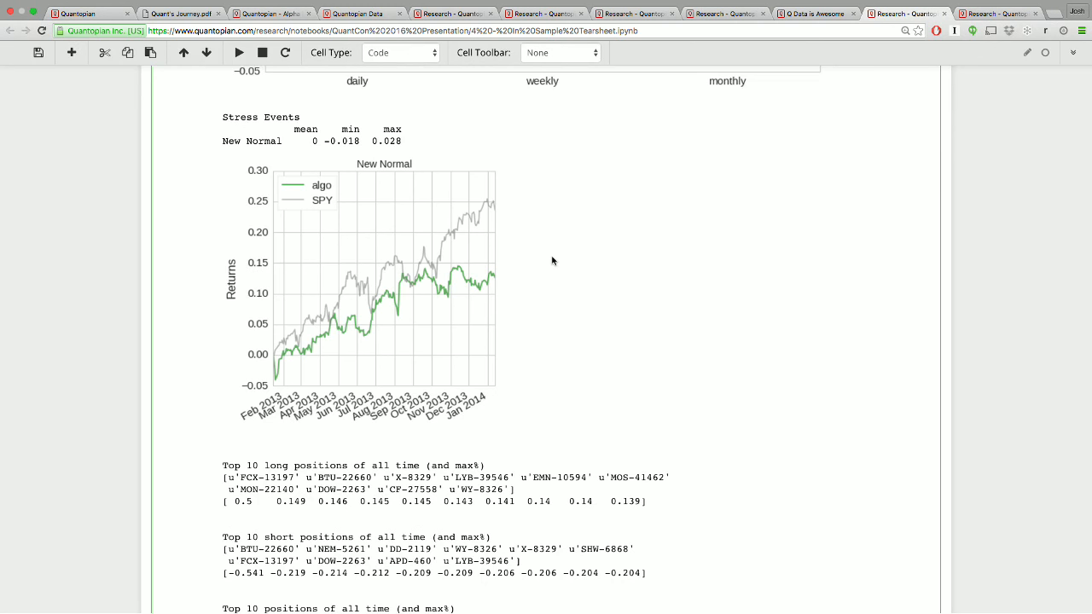
mouse_move(551, 222)
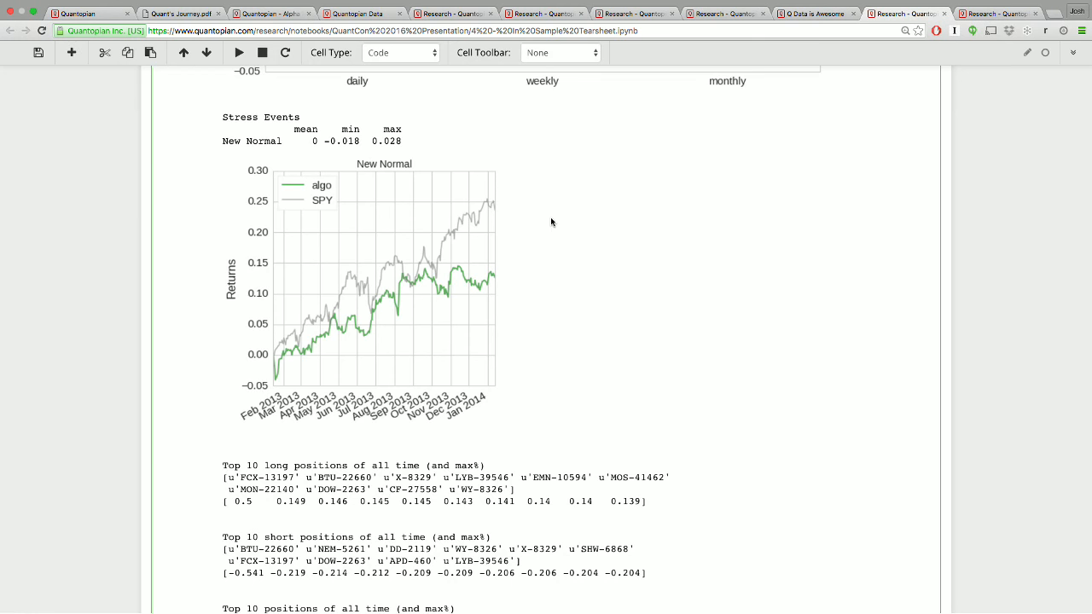
Scroll through the tear sheet to the out-of-sample Cumulative Returns cone chart.
scroll("down", 3)
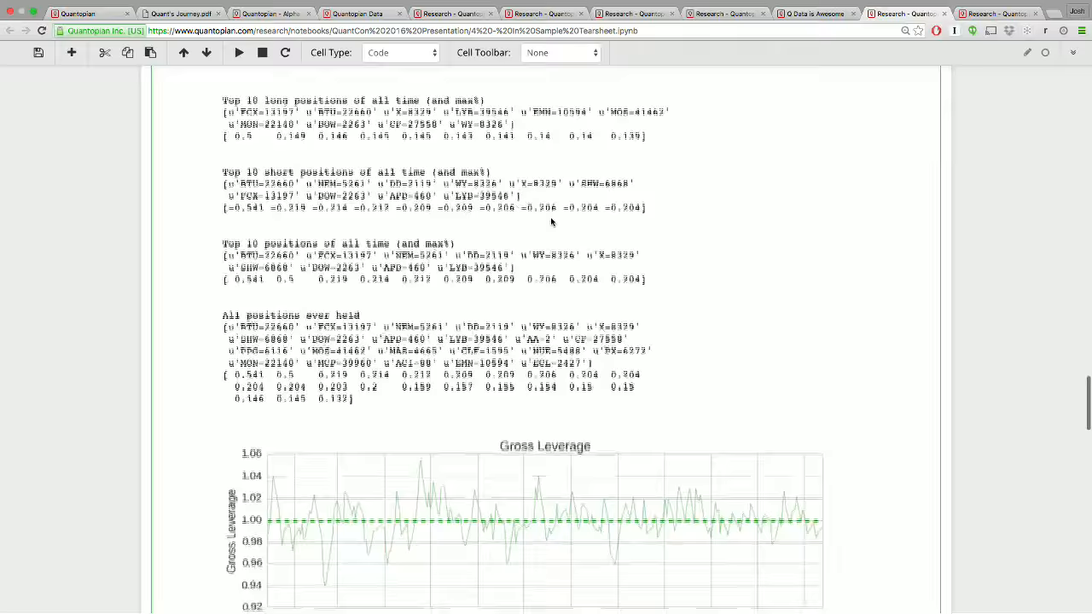
scroll("down", 3)
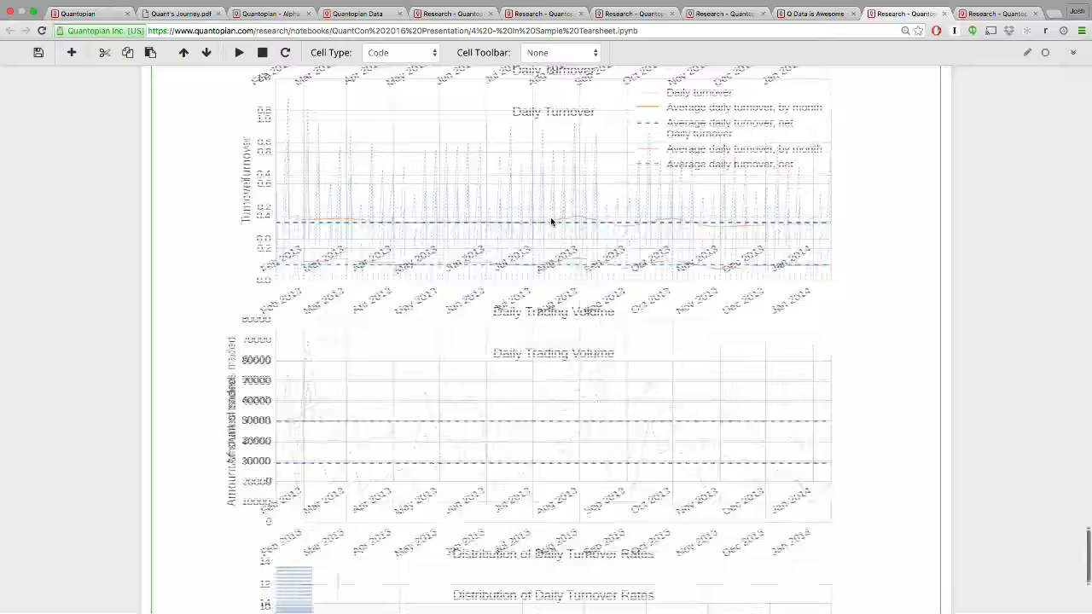
scroll("down", 3)
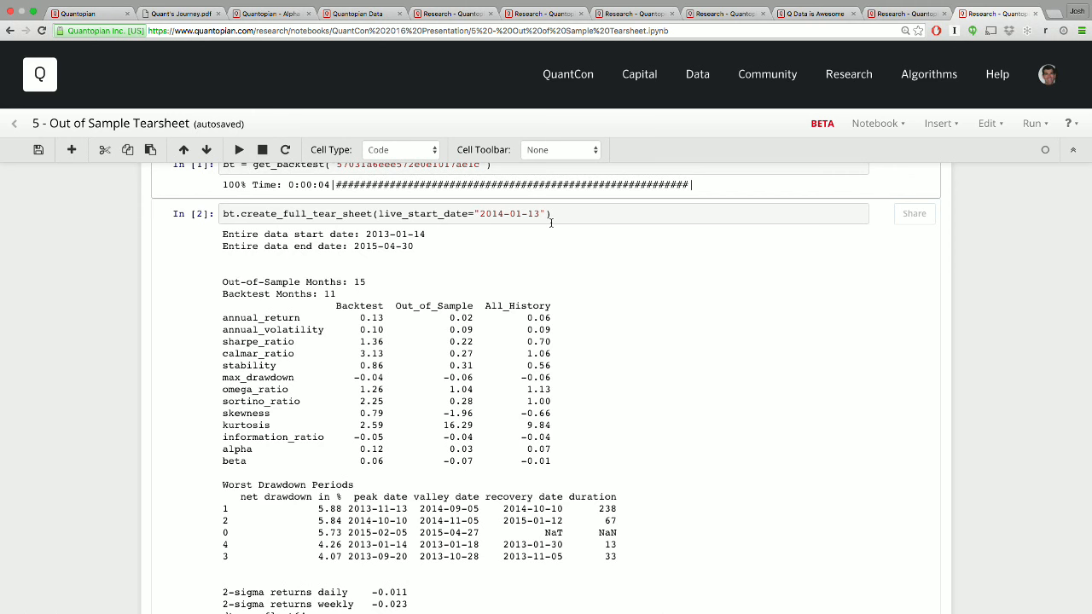
scroll("down", 3)
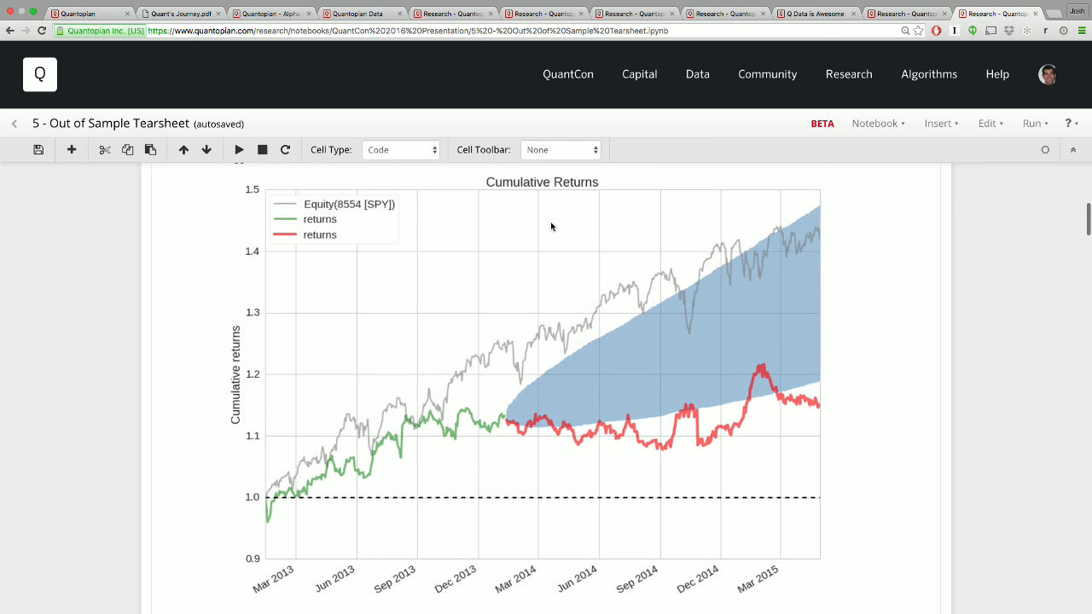